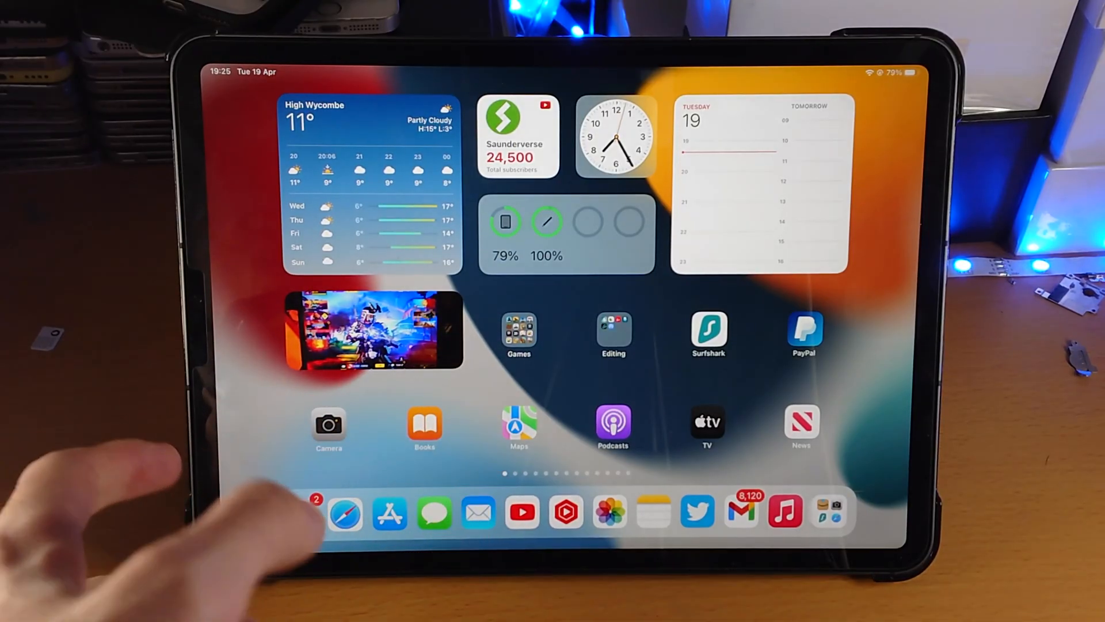
- Go into Settings and bring up the Control Centre options page
left_click(328, 423)
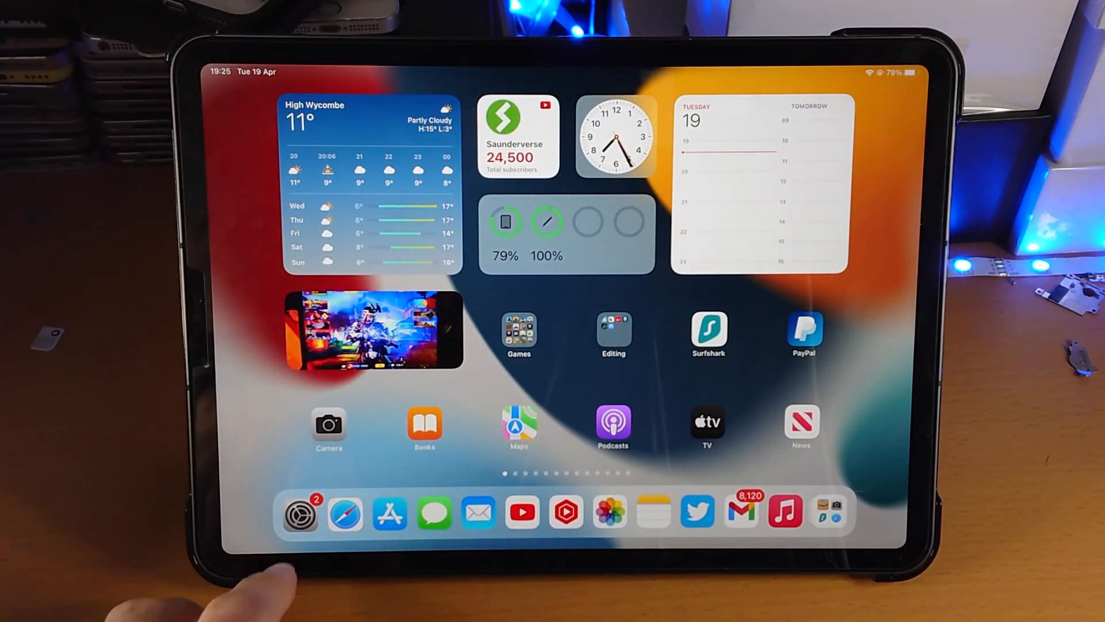
left_click(298, 512)
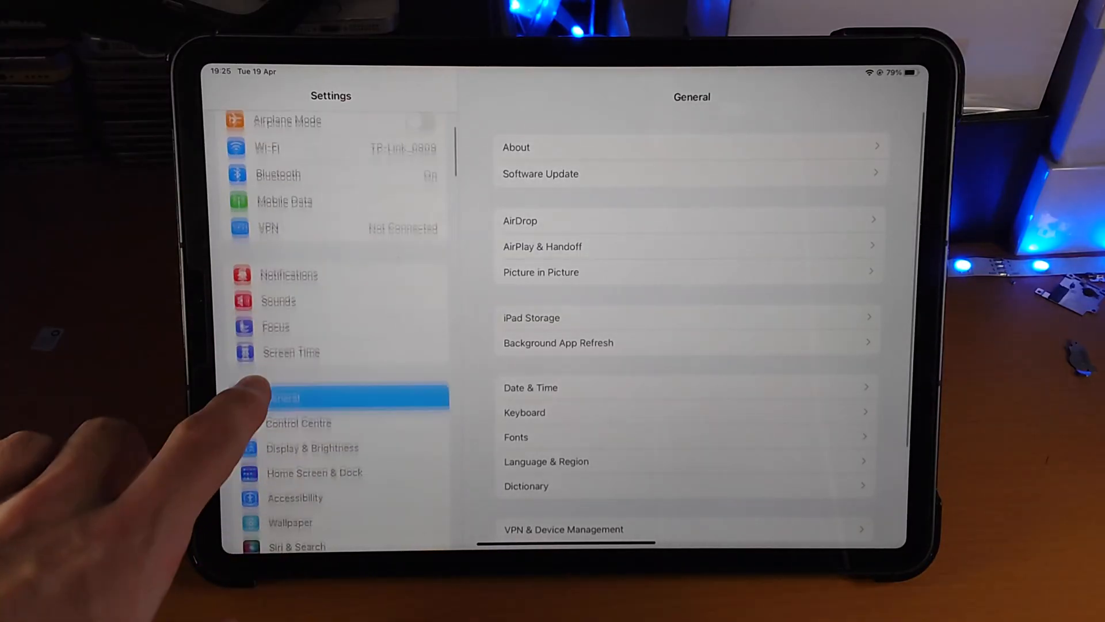
left_click(298, 422)
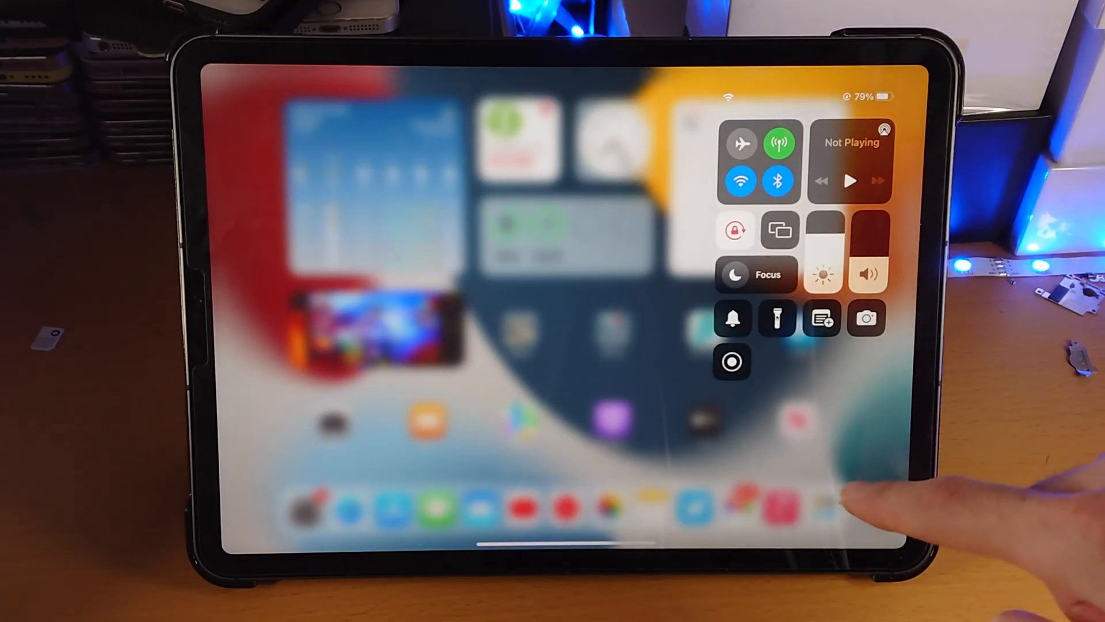
- Switch the microphone on in the Screen Recording options, then close them
left_click(732, 361)
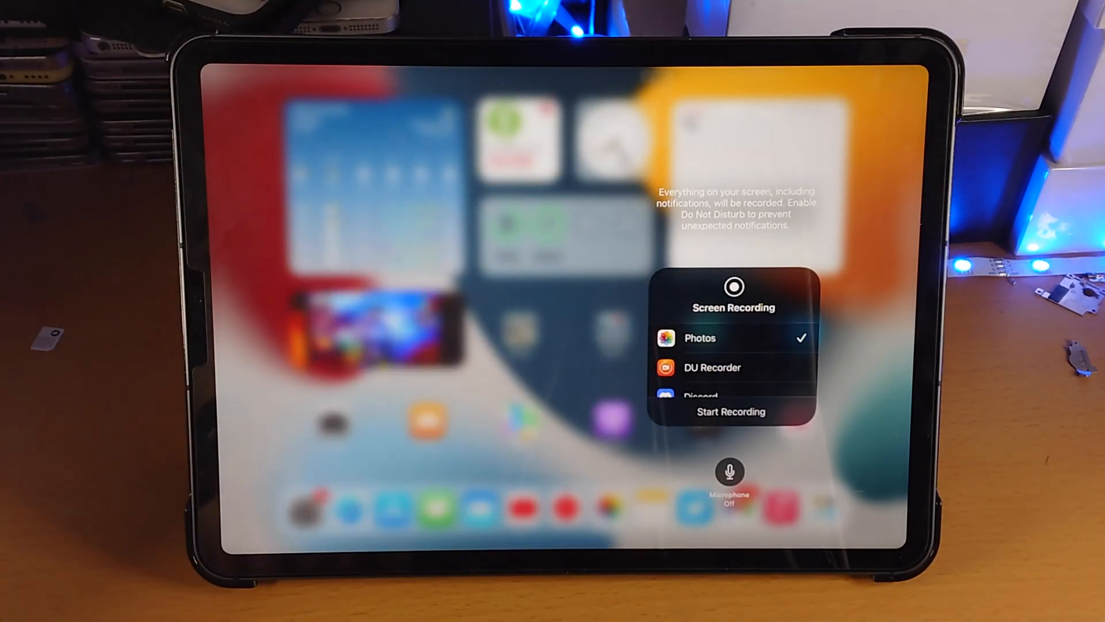
left_click(730, 471)
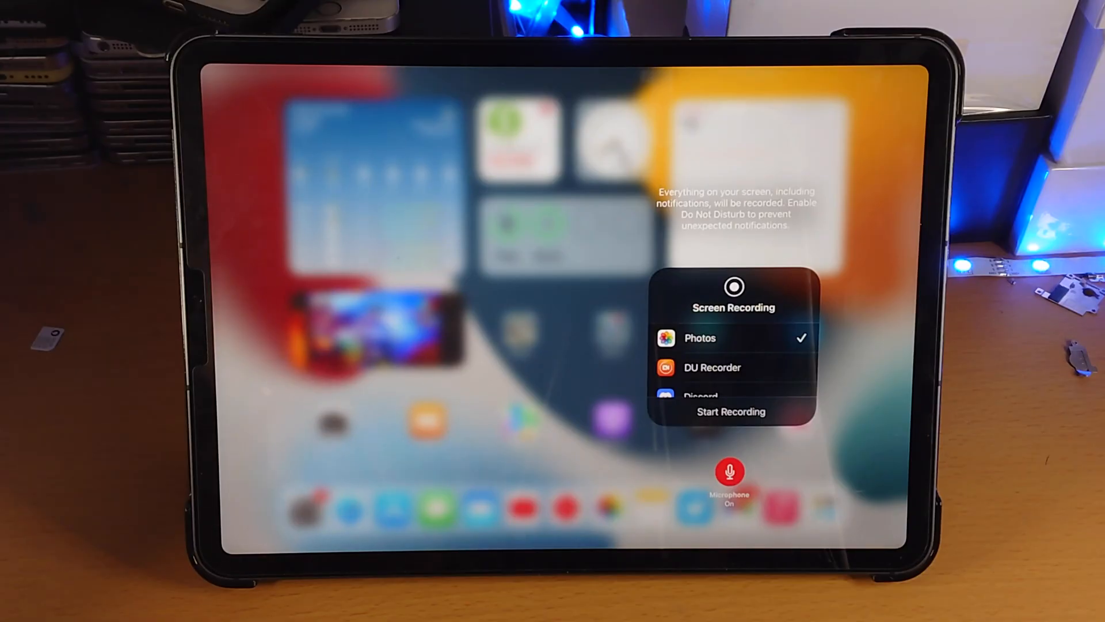
left_click(730, 471)
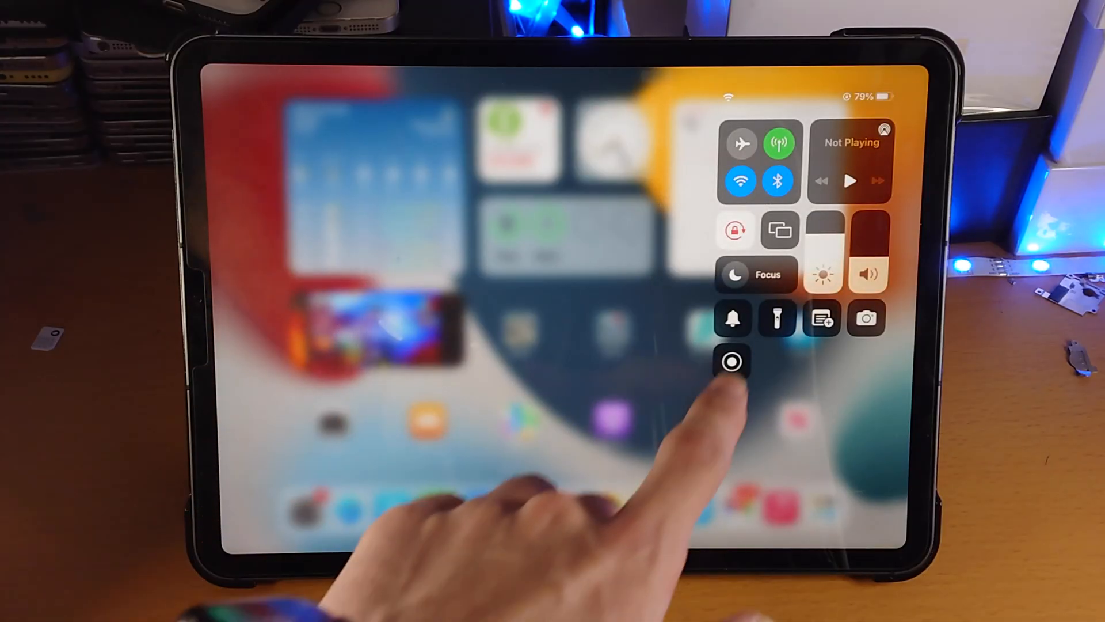
- Toggle silent mode on and back off, then dismiss Control Centre
left_click(732, 318)
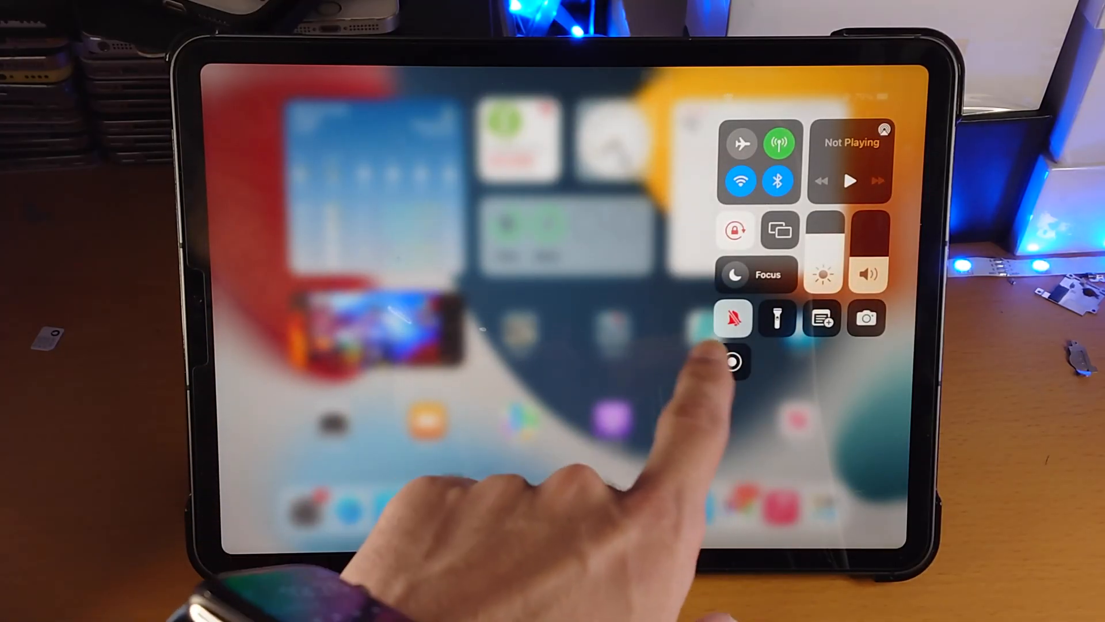
left_click(733, 317)
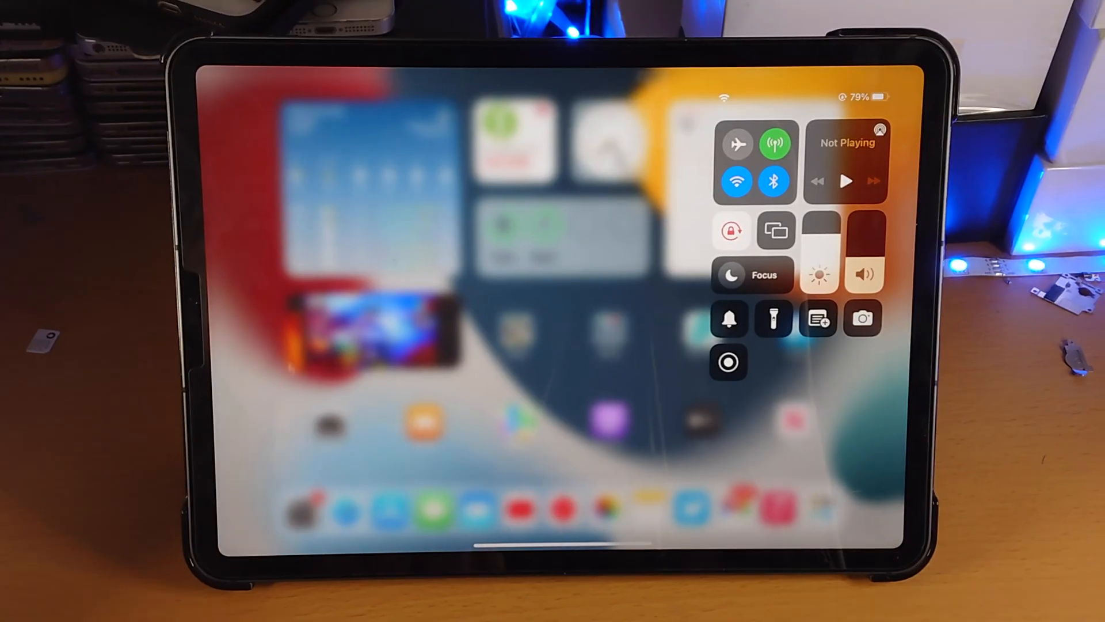
left_click(729, 363)
type("recor")
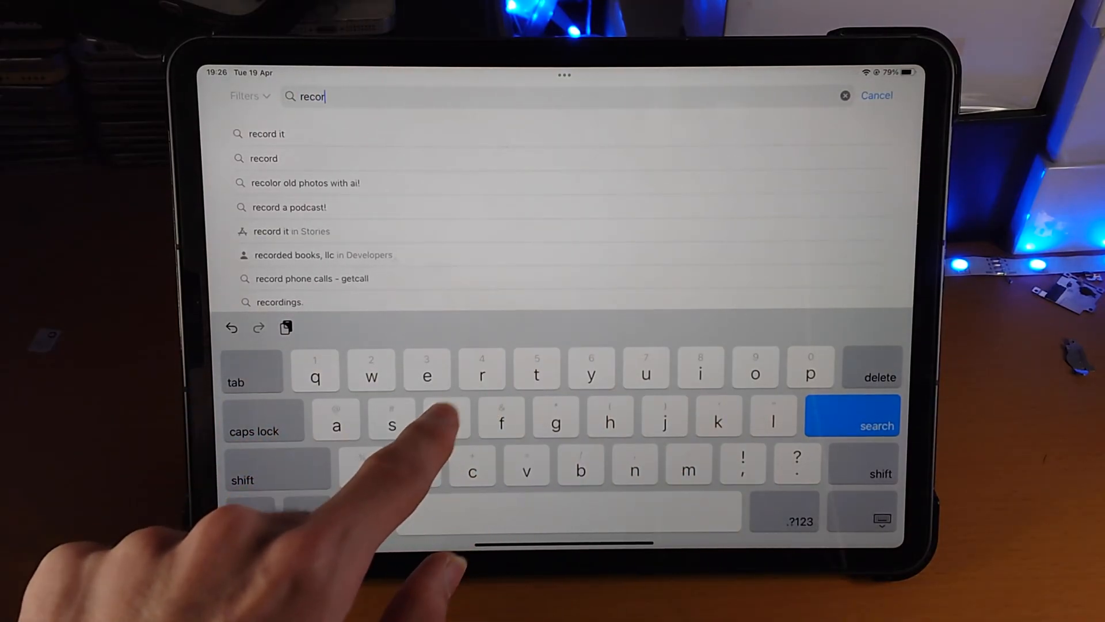
- Search for "record it" and launch the Record it! :: Screen Recorder app
left_click(266, 134)
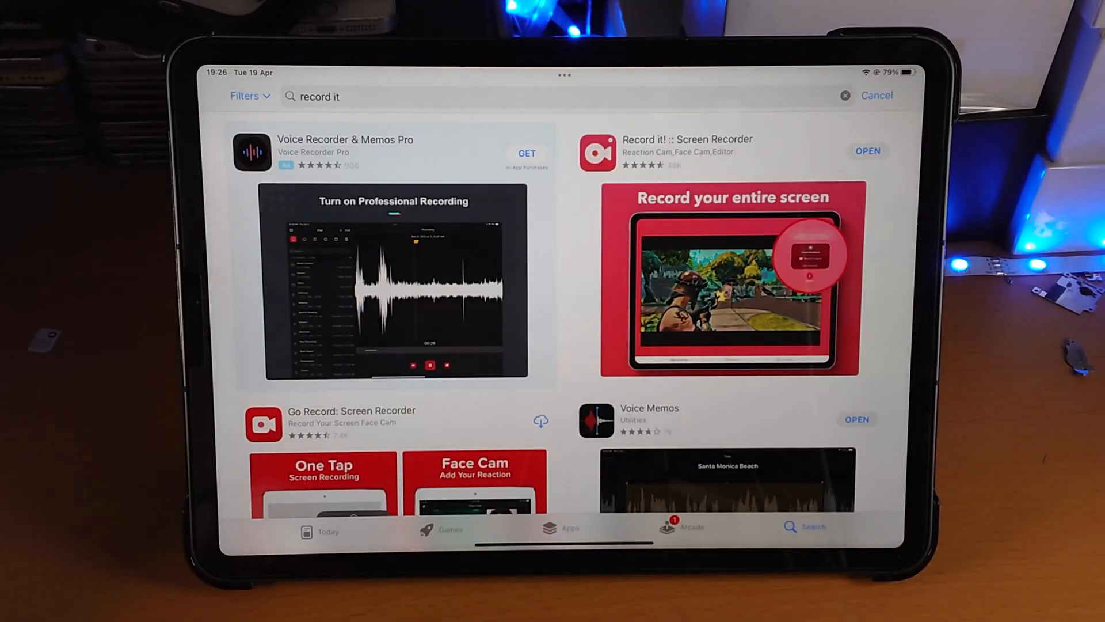
left_click(868, 151)
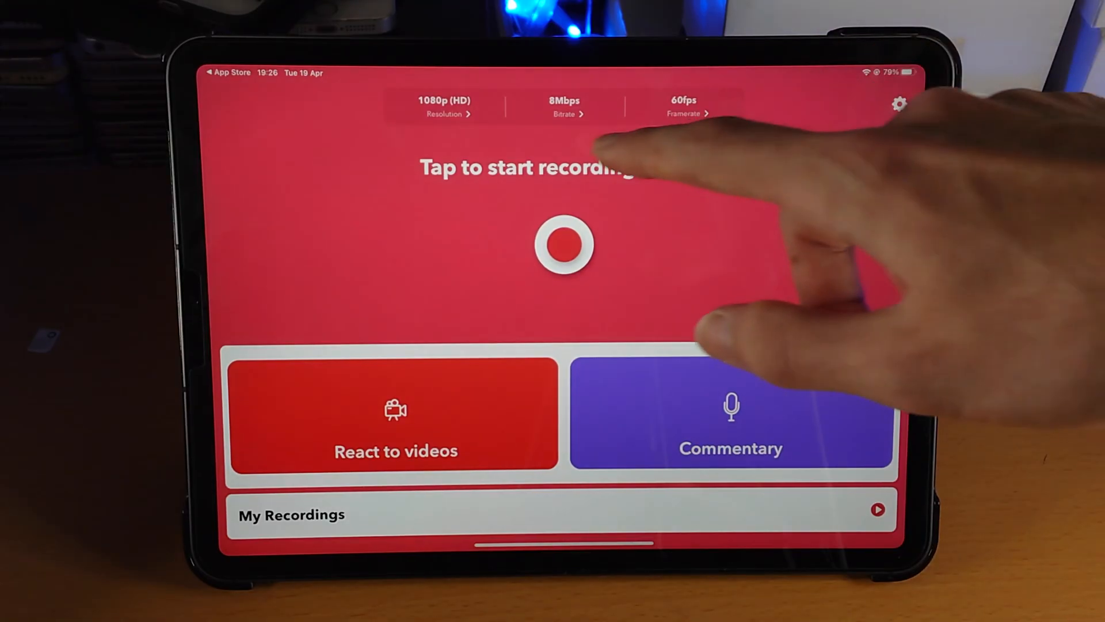
- Review the bitrate list keeping 8Mbps, then bring up the app's settings page
left_click(444, 105)
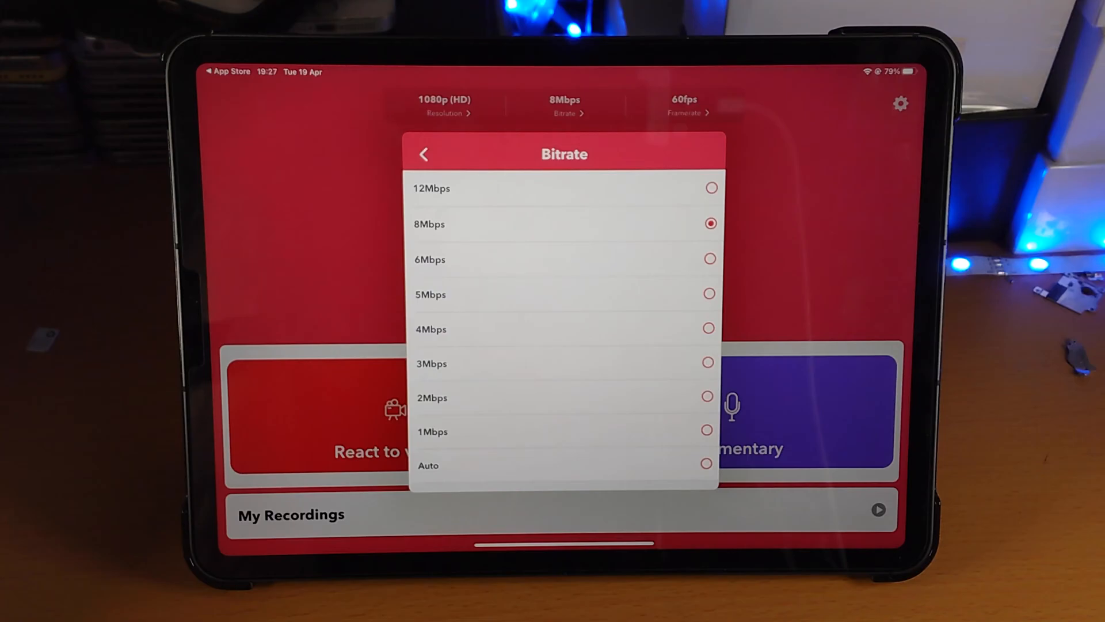
left_click(423, 153)
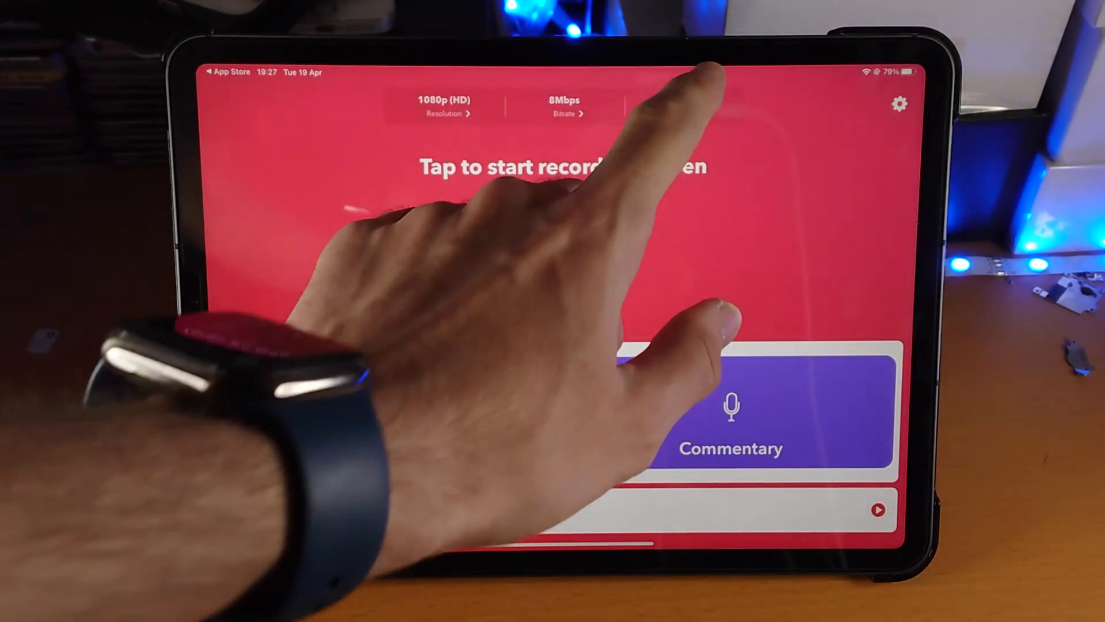
left_click(683, 104)
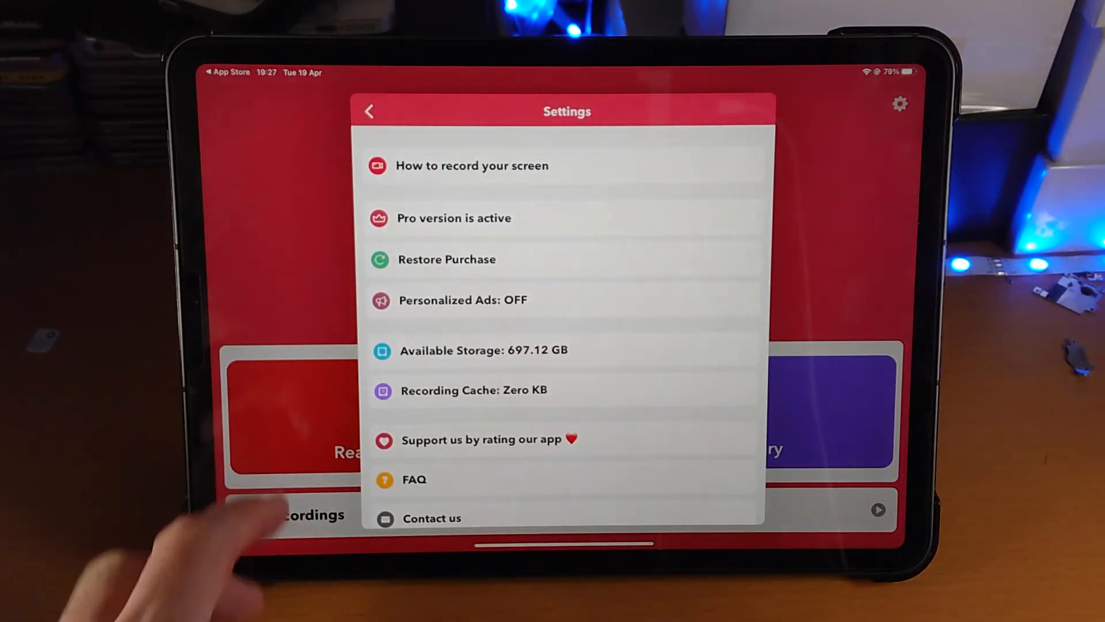
mouse_move(289, 515)
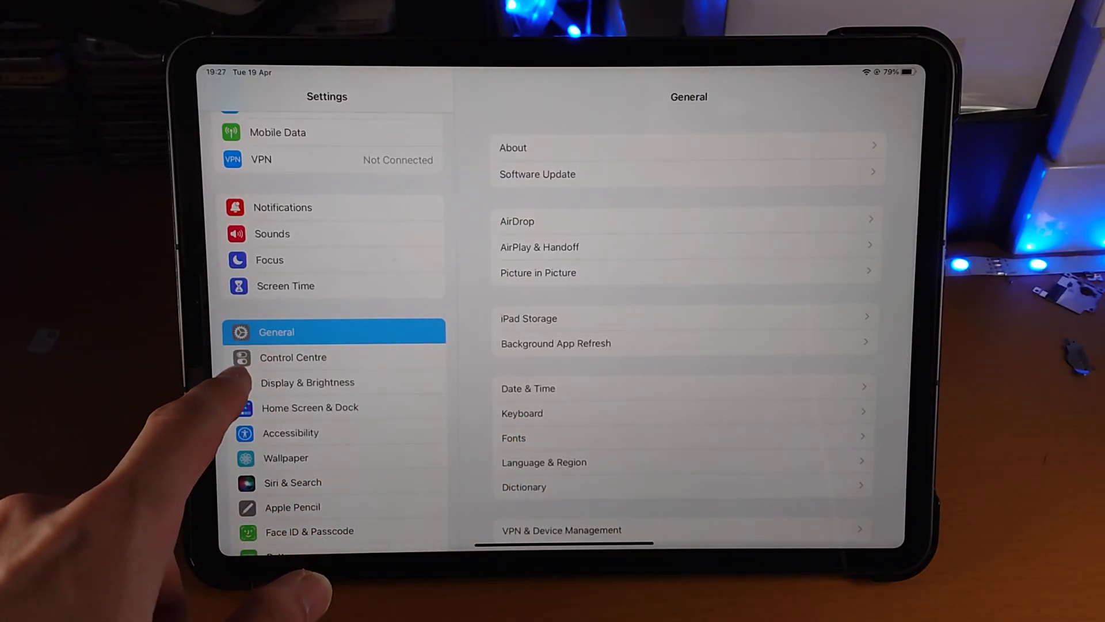
- Select Control Centre in the Settings sidebar
left_click(514, 147)
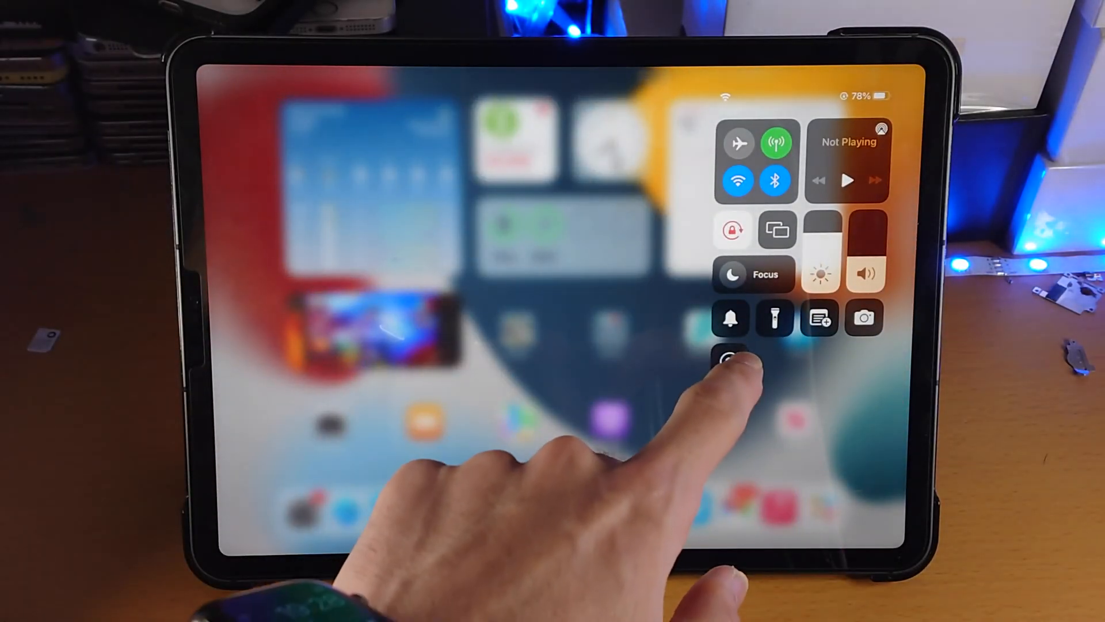
- Route Screen Recording to Record it!, start the broadcast and dismiss Control Centre
left_click(731, 356)
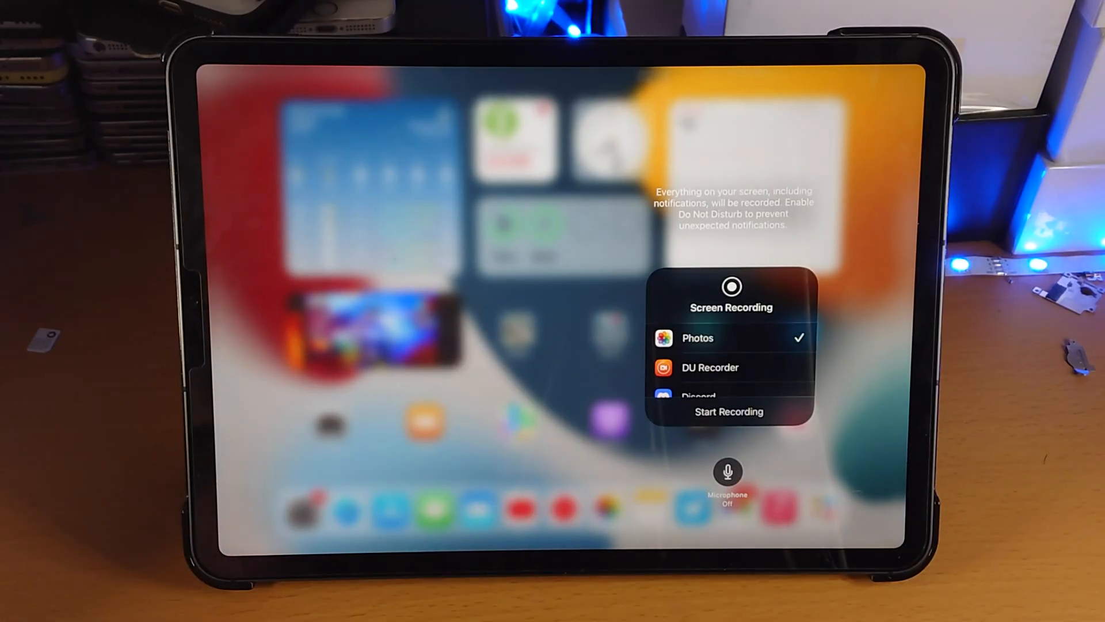
left_click(729, 412)
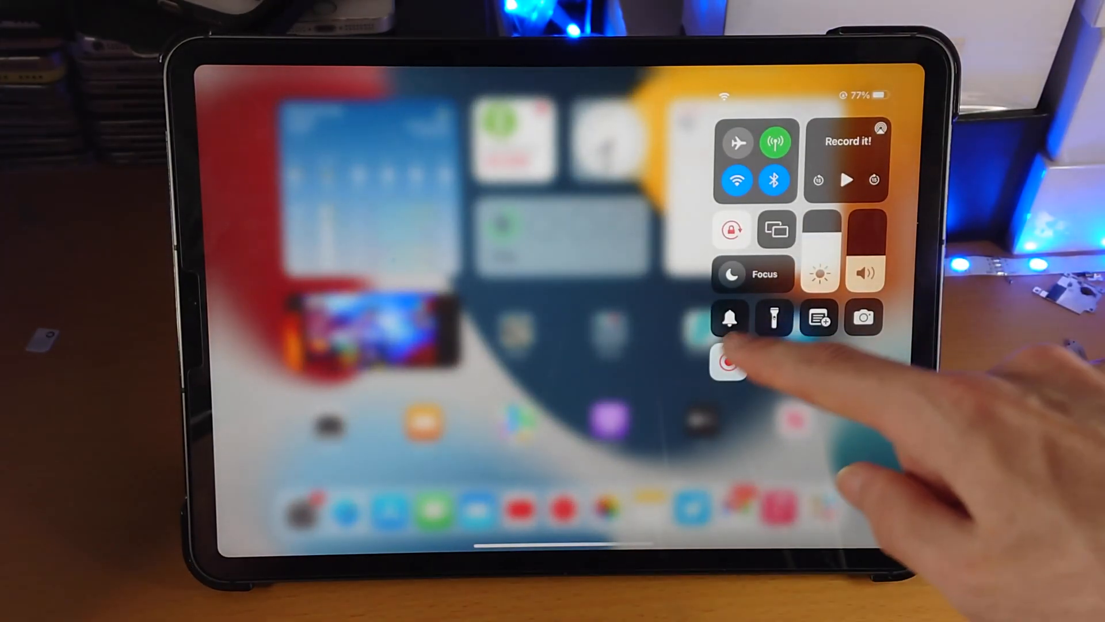
left_click(730, 363)
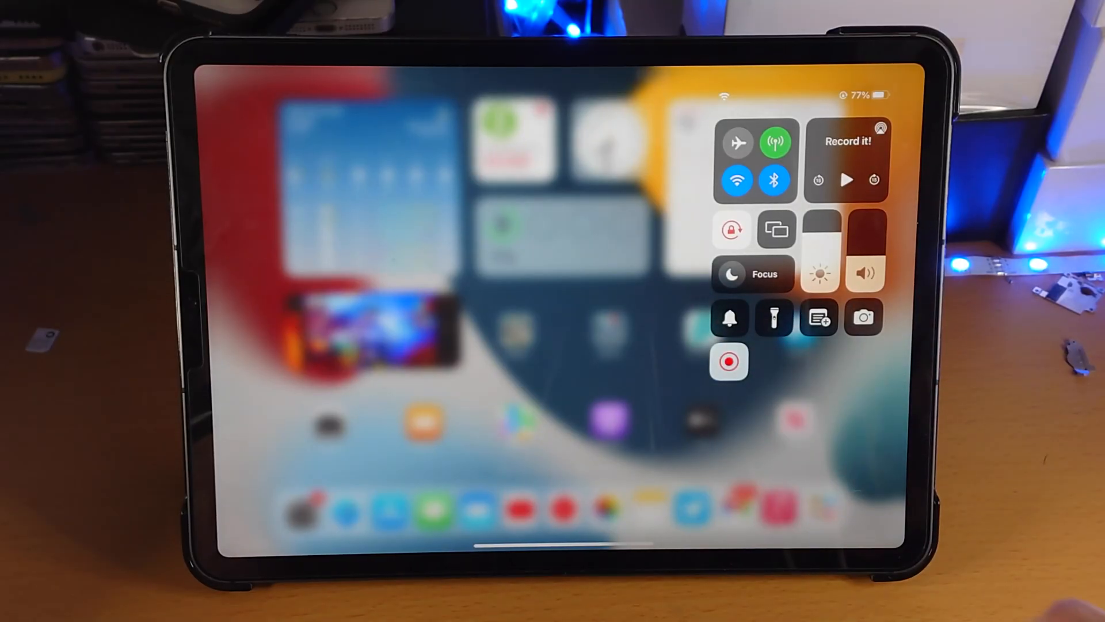
left_click(730, 362)
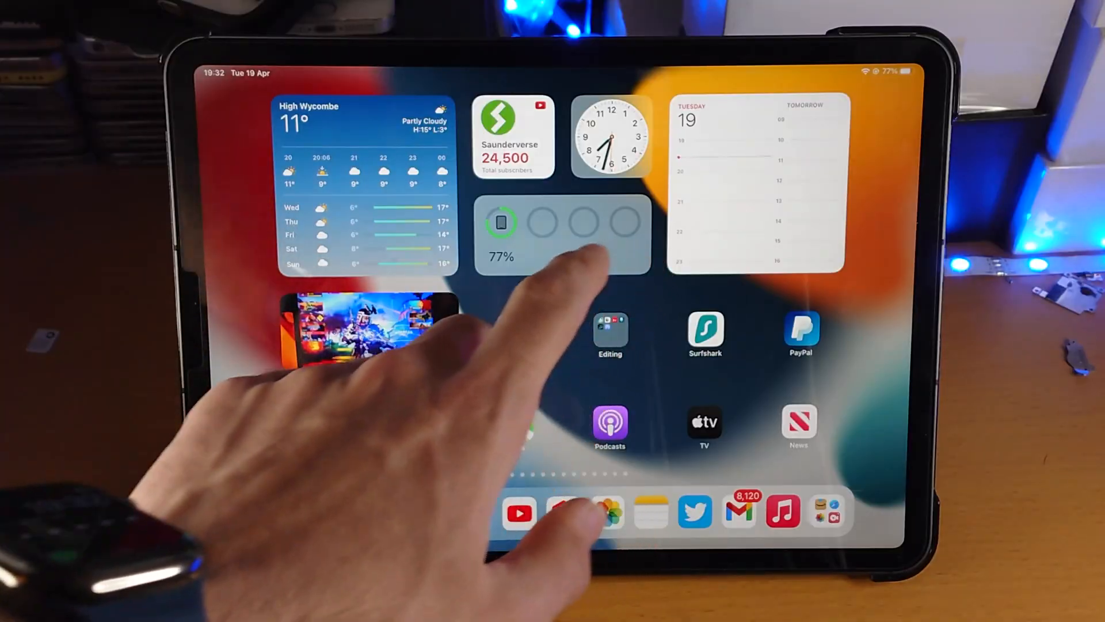
- Trim the recording's start so it runs 00:06.1 and apply the trim
type("r")
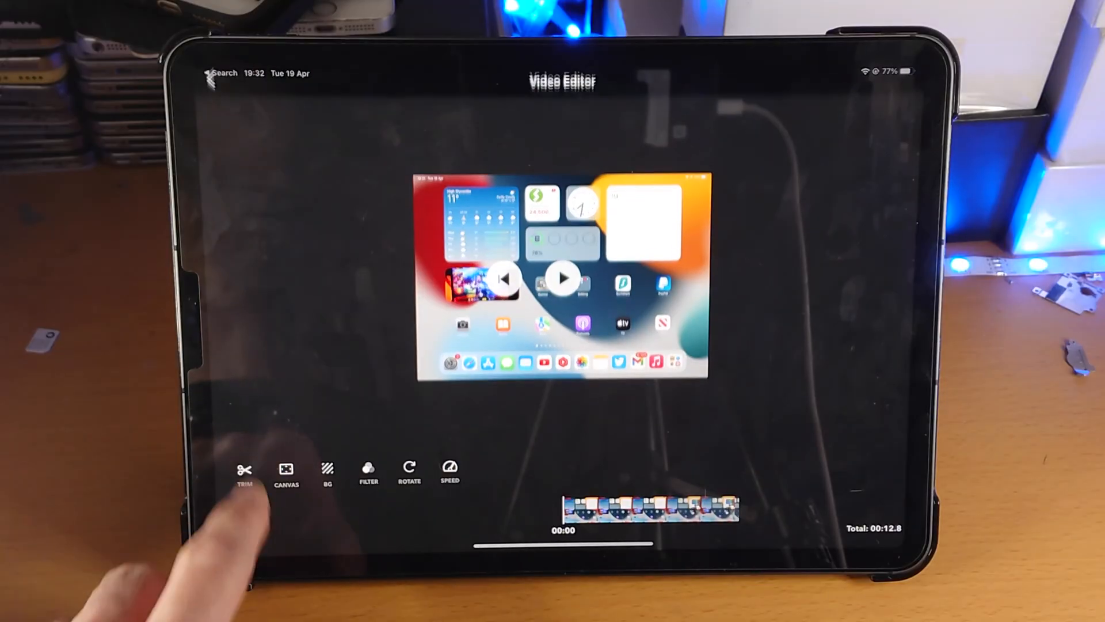
left_click(244, 472)
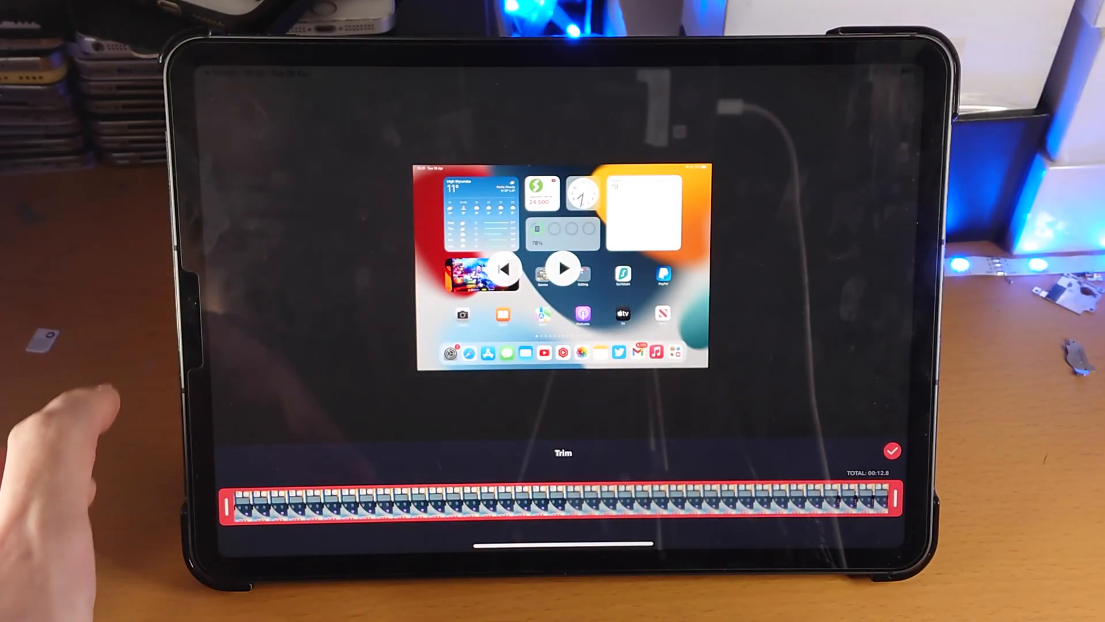
left_click_drag(240, 501, 445, 500)
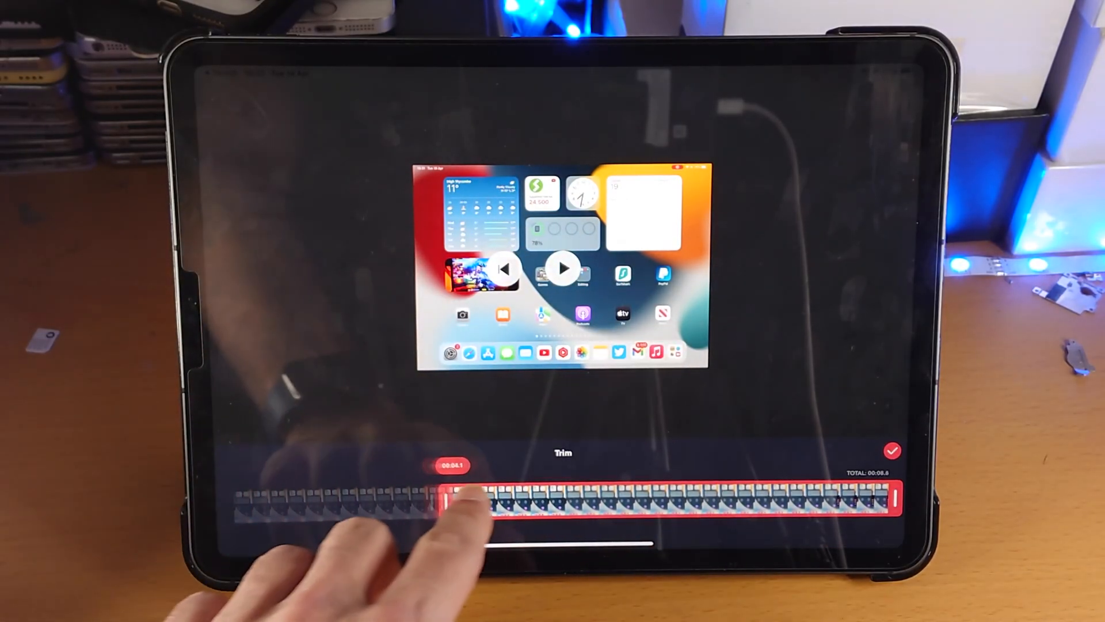
left_click_drag(451, 498, 550, 498)
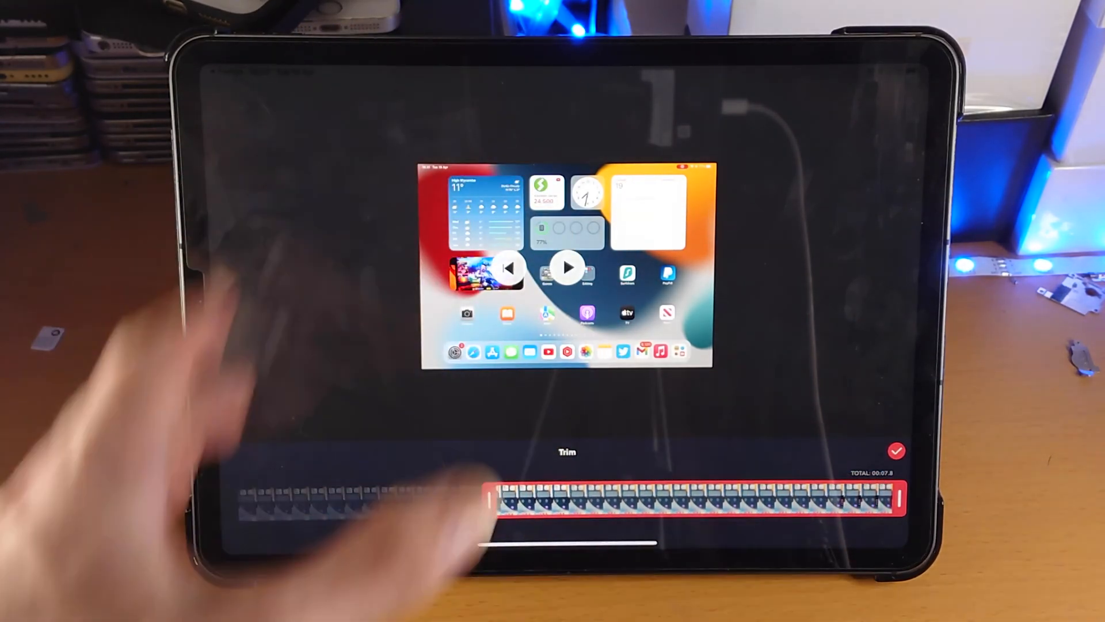
left_click_drag(488, 498, 571, 497)
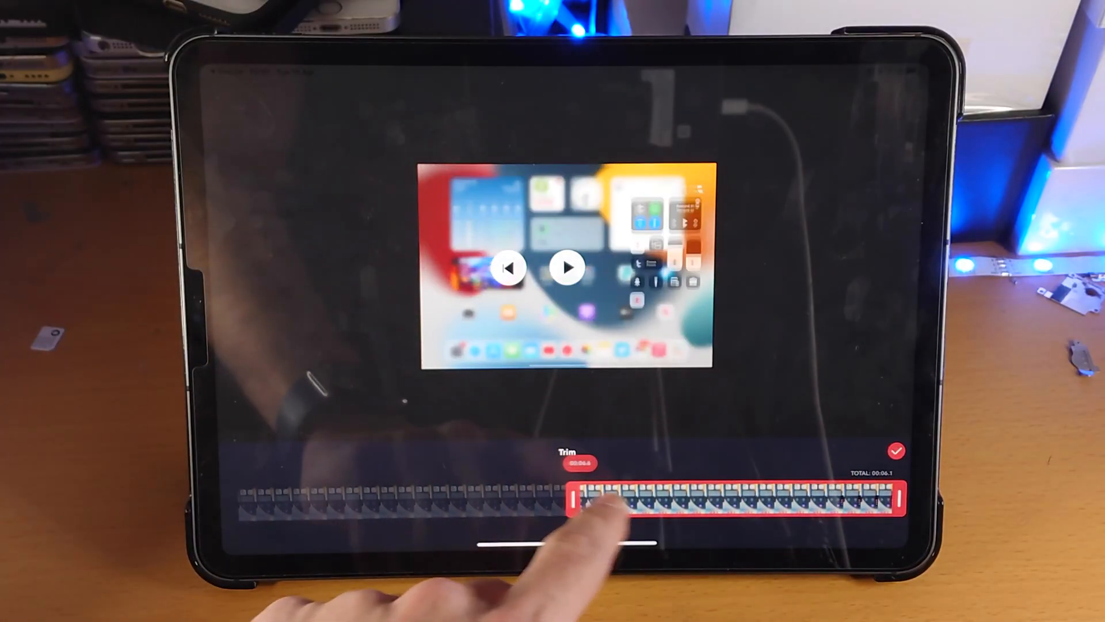
left_click(896, 452)
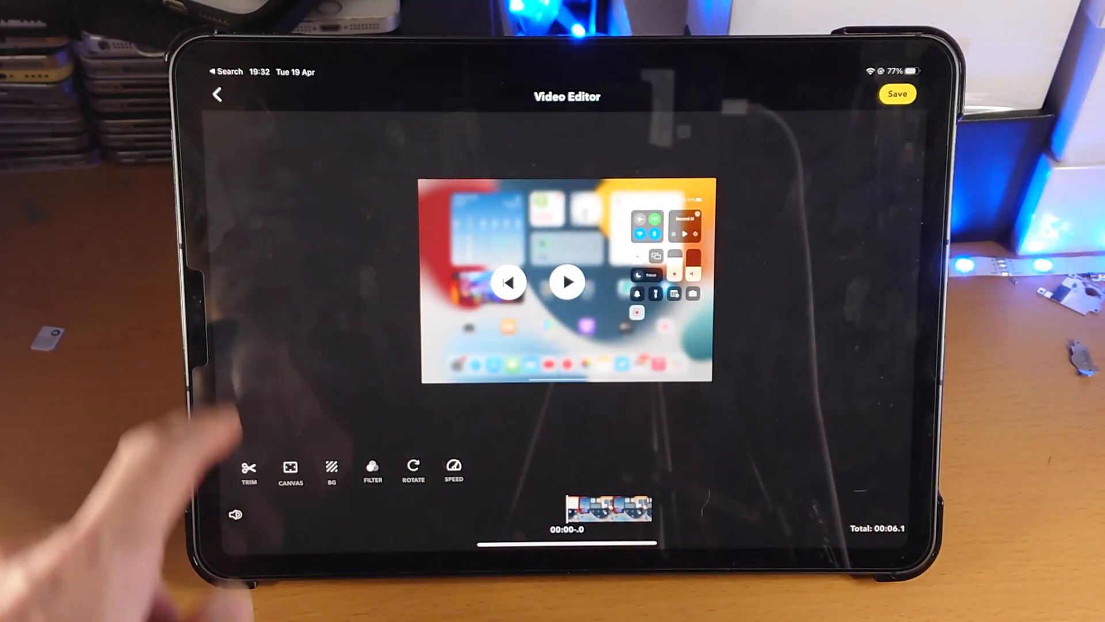
- Back out of the editor to the discard-changes prompt and reach the recording's sharing options
left_click(218, 93)
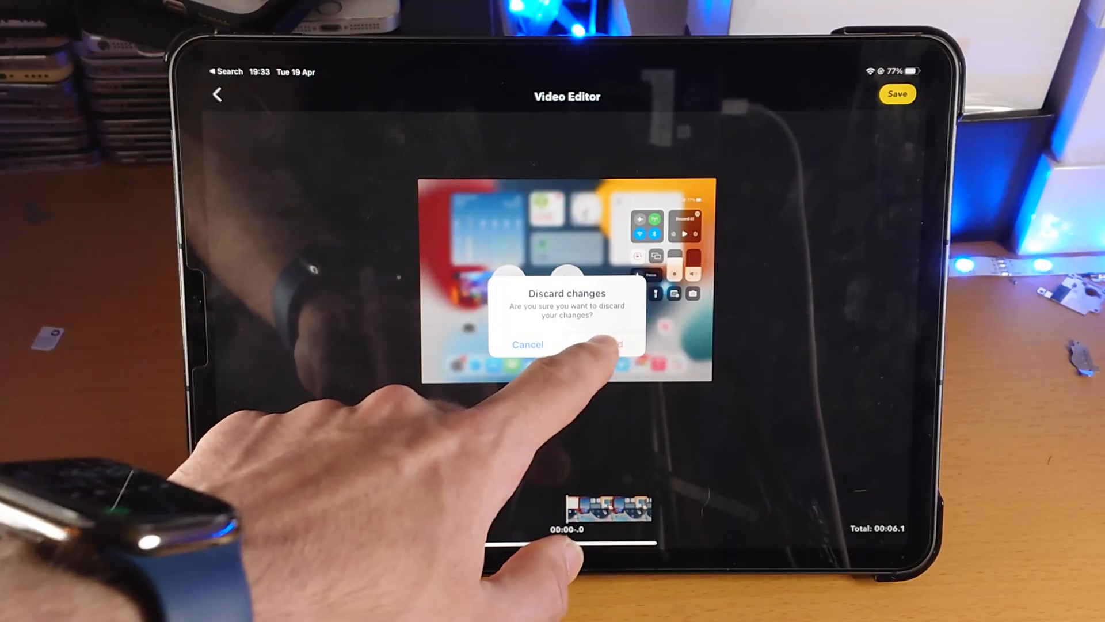
left_click(604, 344)
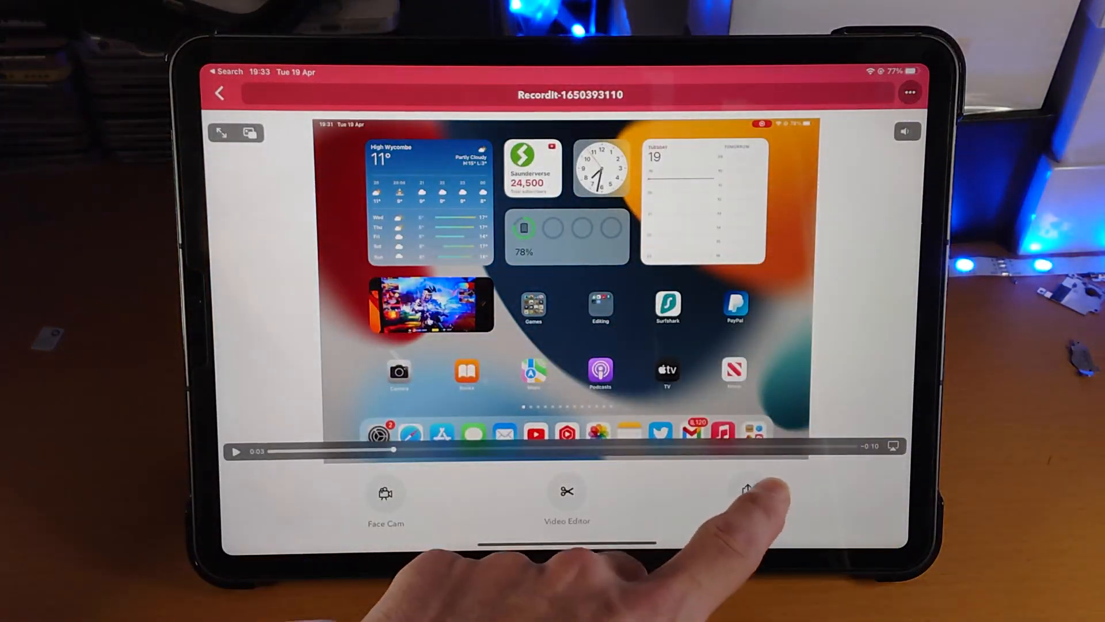
- Save the recording as a video to the camera roll
left_click(746, 494)
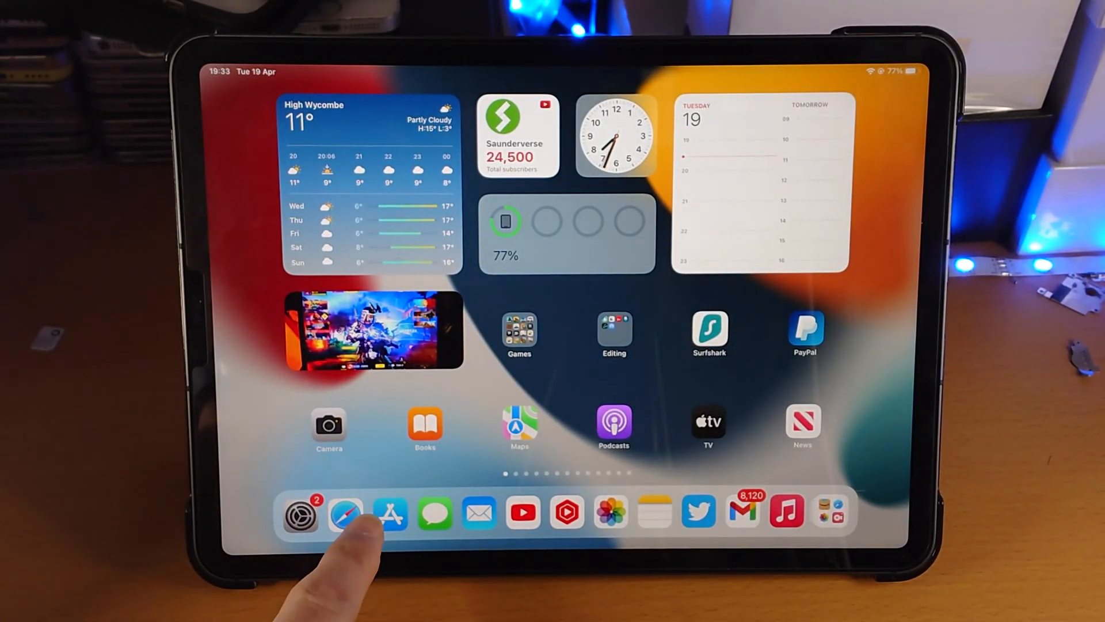
- In Safari's YouTube Studio, upload the screen recording from Photos as draft IMG 0379
left_click(344, 512)
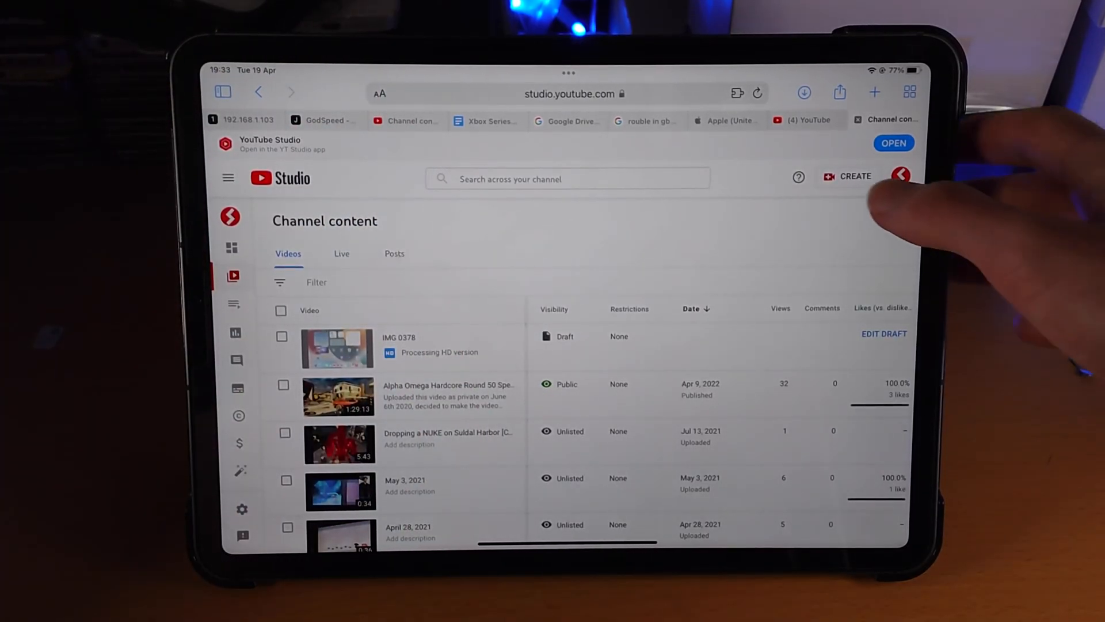
left_click(856, 176)
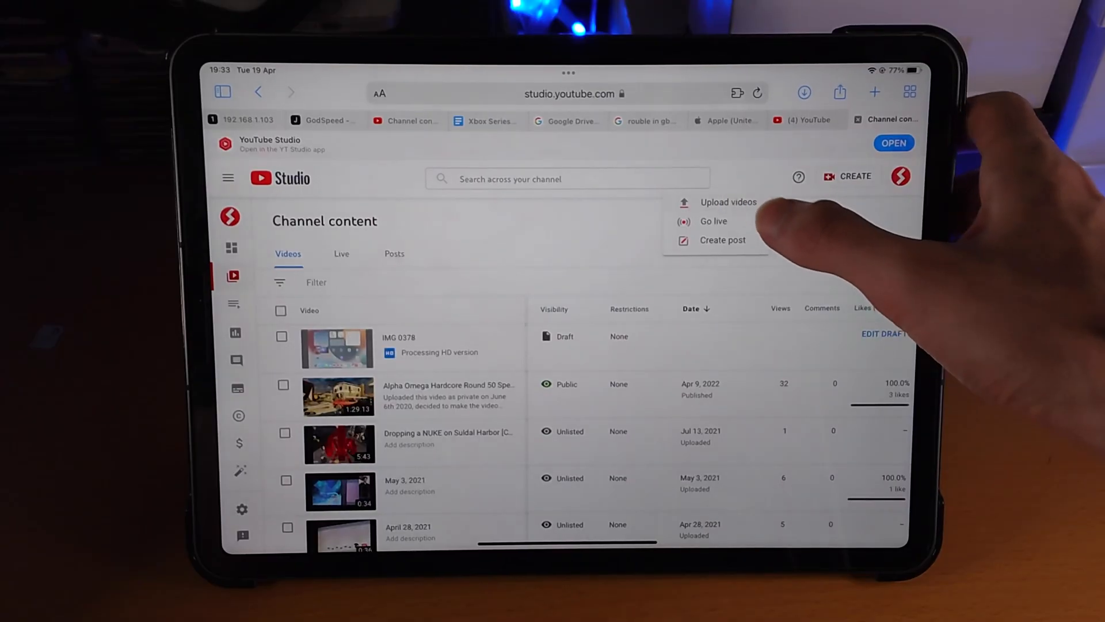
left_click(727, 203)
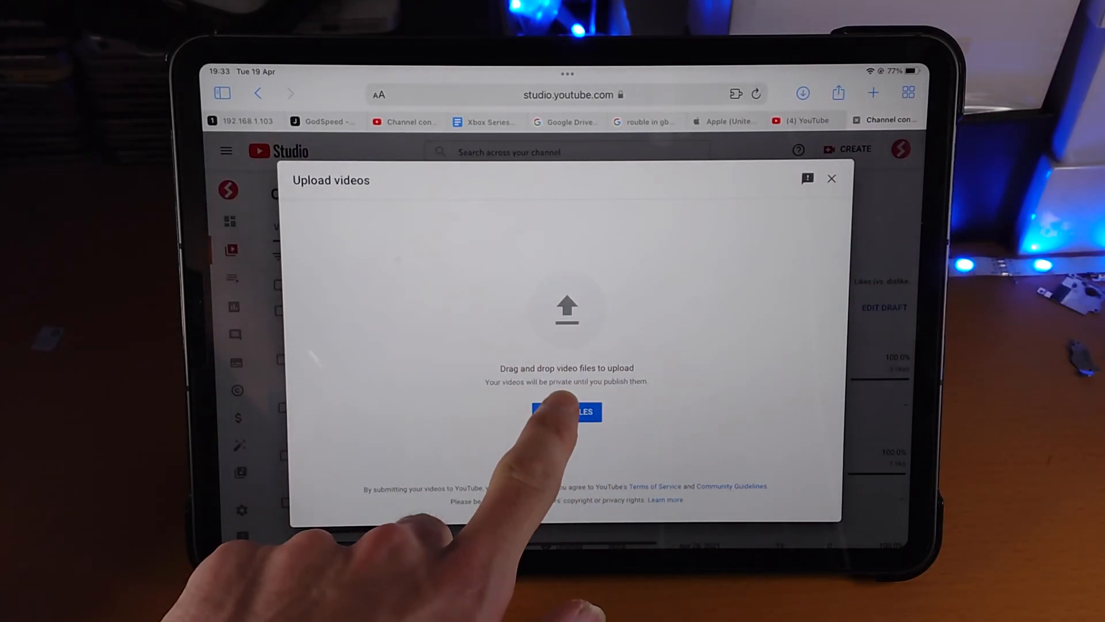
left_click(566, 412)
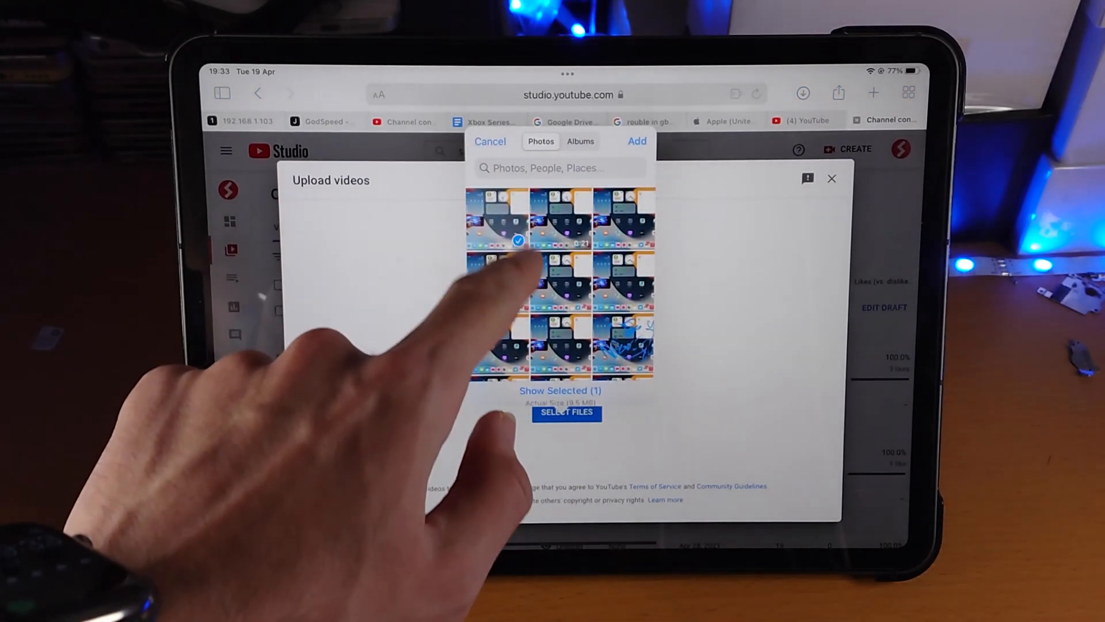
left_click(490, 140)
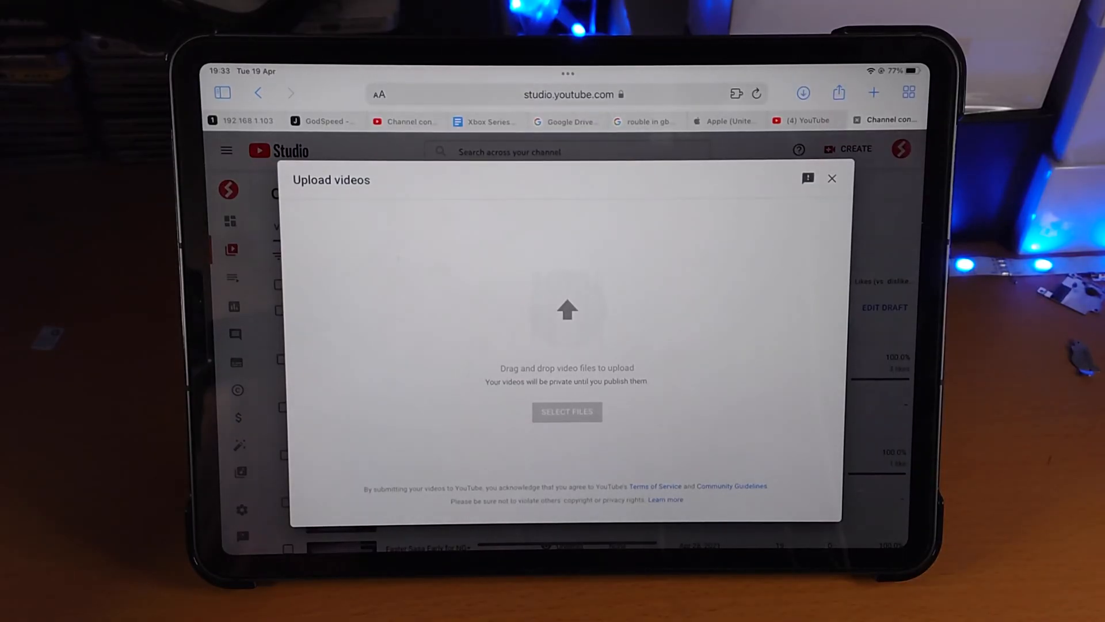
left_click(567, 412)
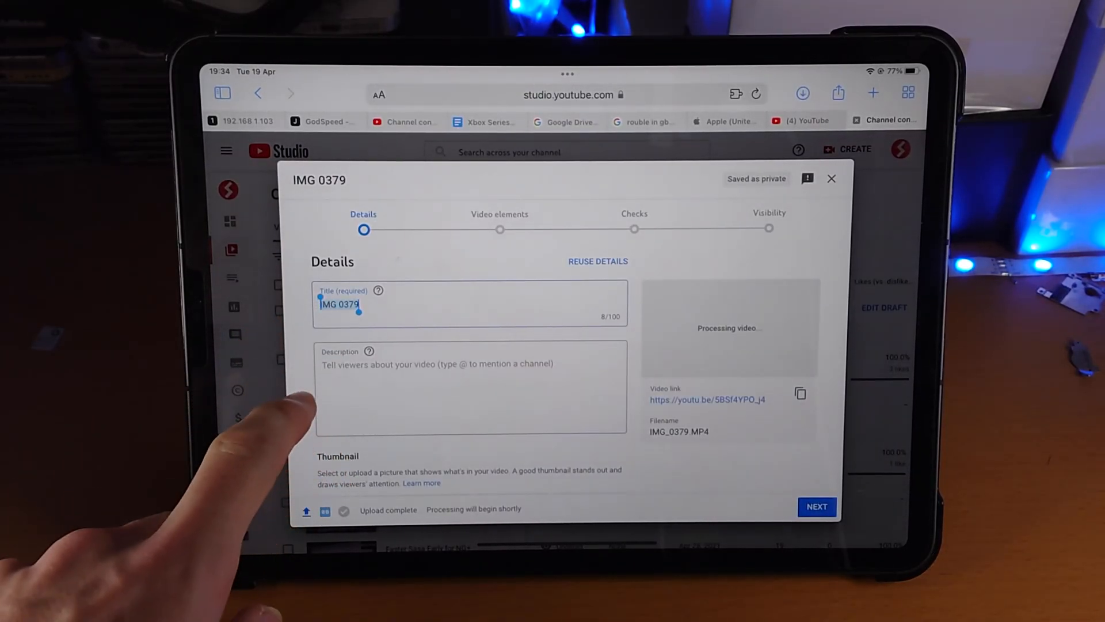
scroll("down", 3)
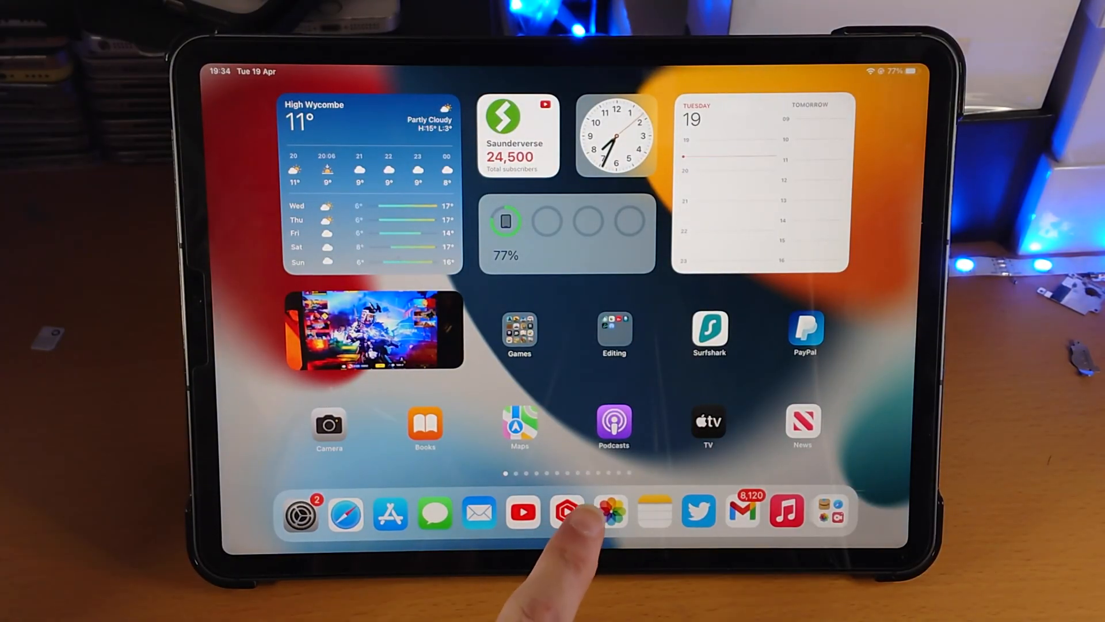
left_click(567, 512)
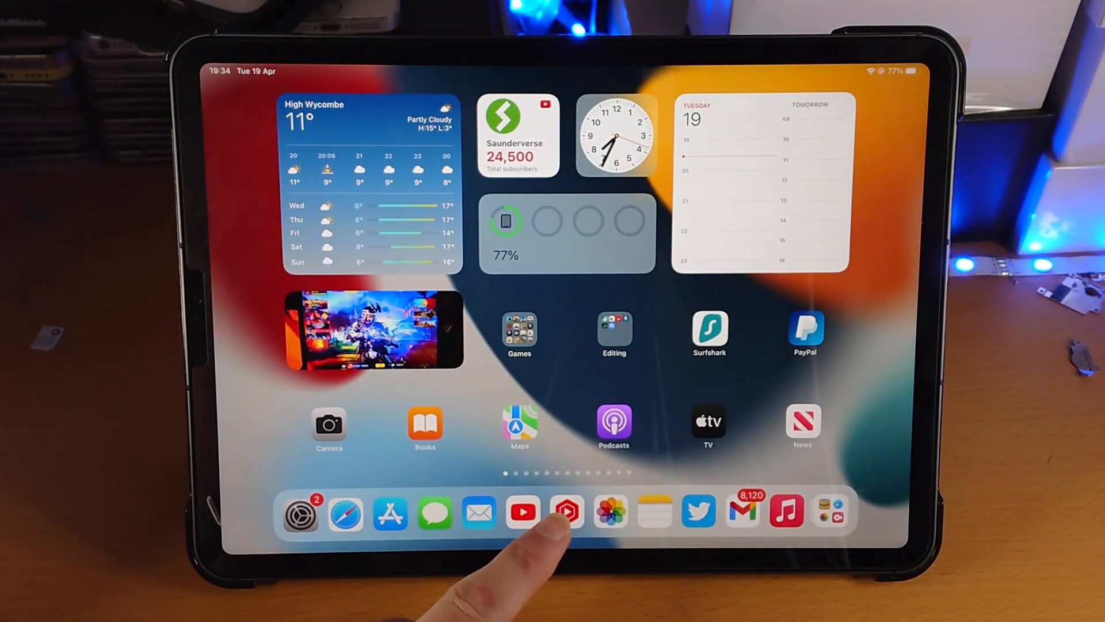
left_click(566, 512)
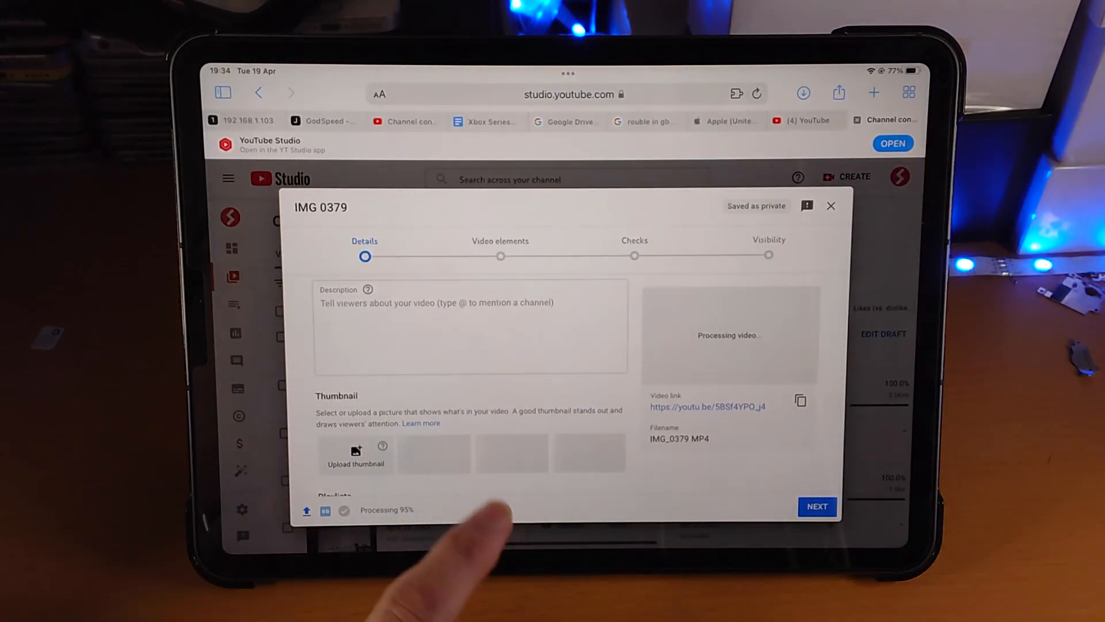
- In the Audience section choose 'No, it's not made for kids' for the IMG 0379 draft
scroll("down", 3)
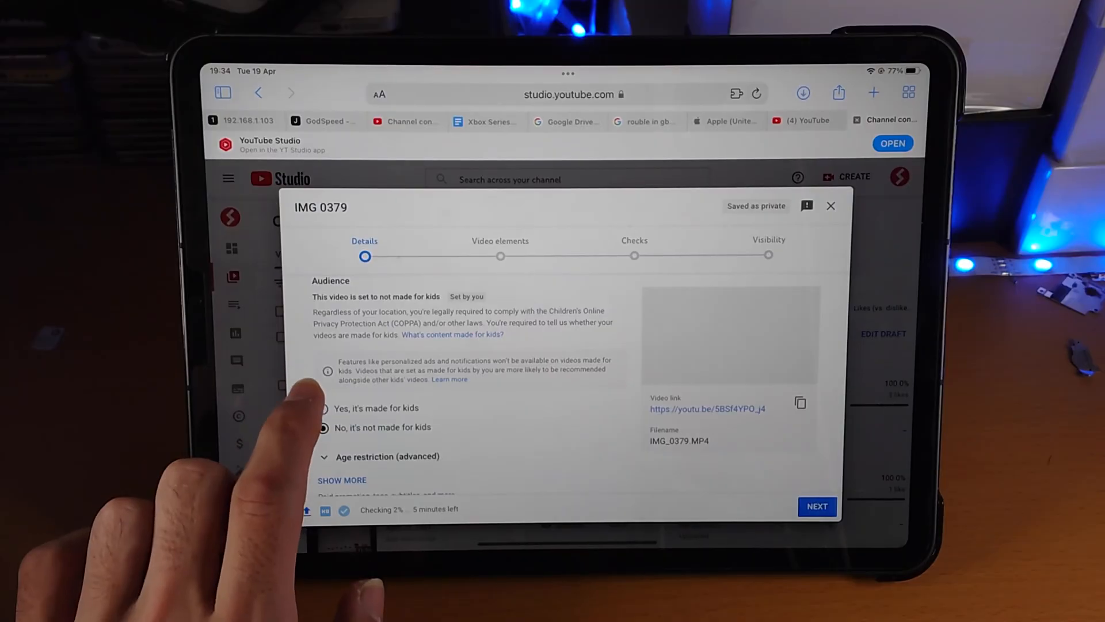
left_click(321, 427)
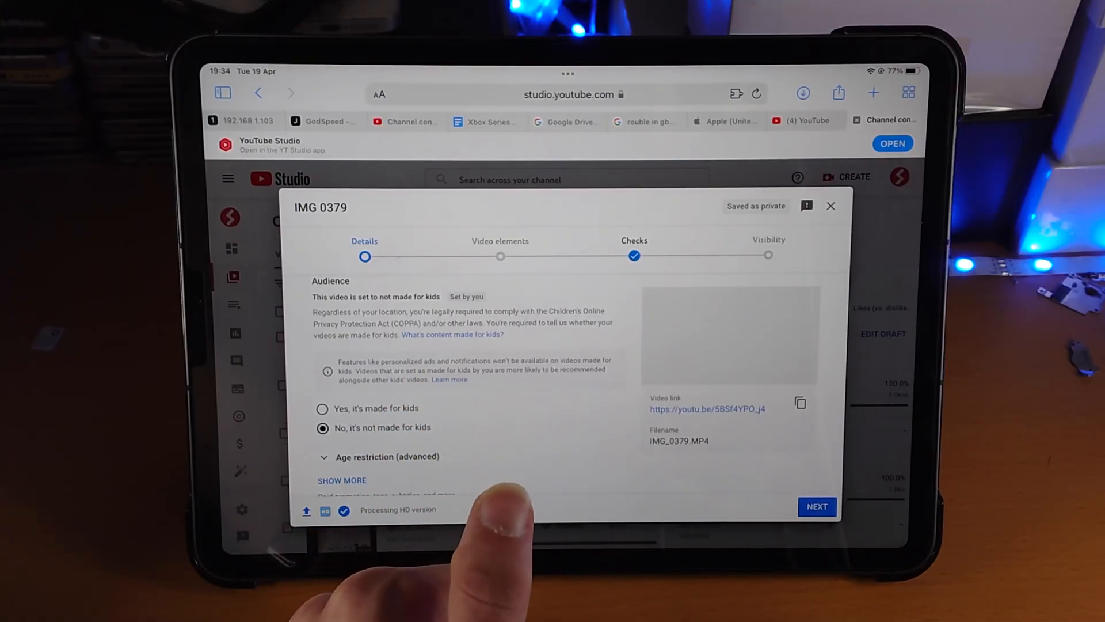
left_click(729, 335)
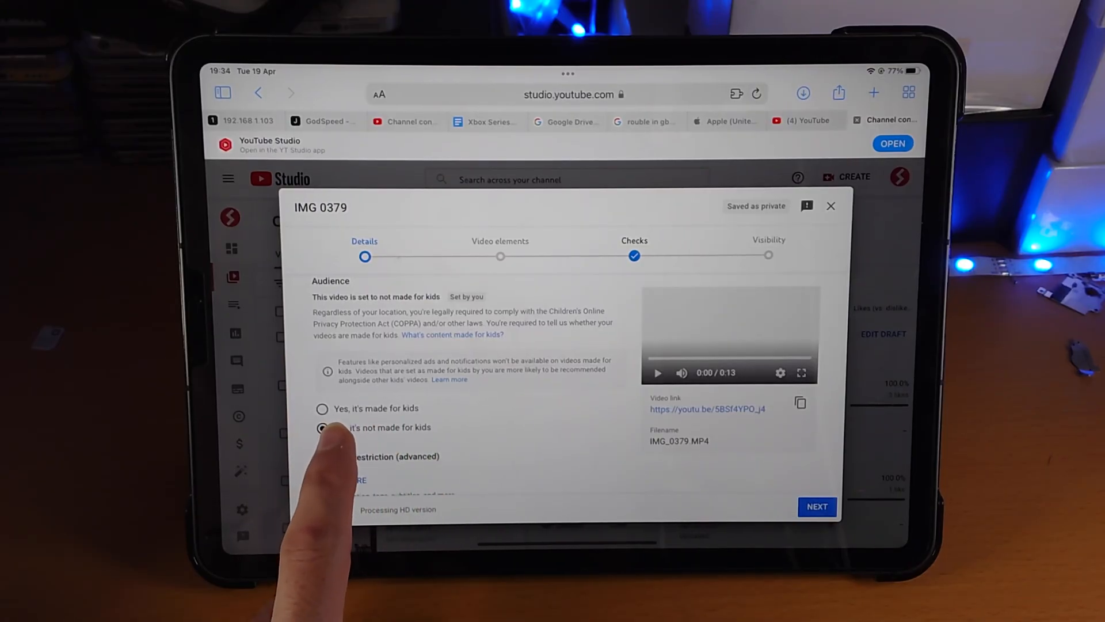
left_click(322, 427)
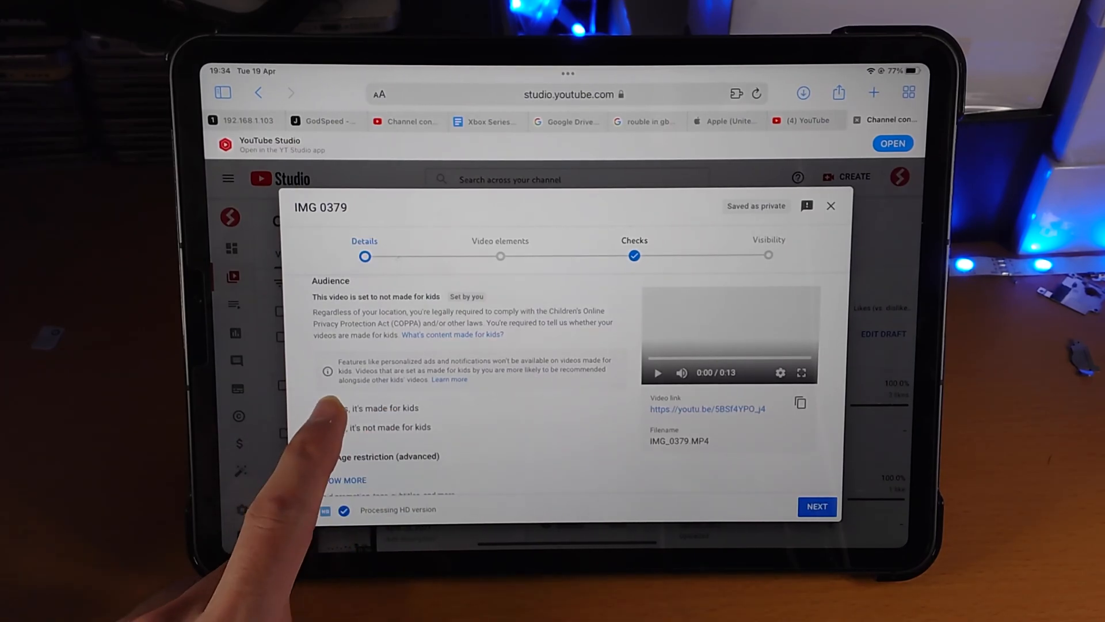
left_click(322, 427)
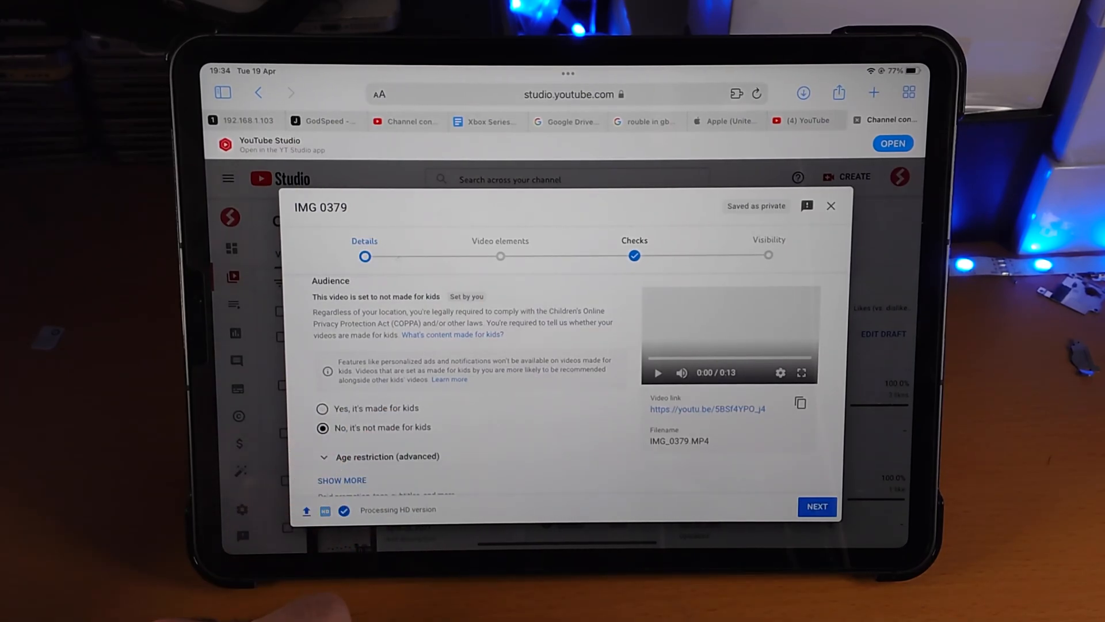
left_click(322, 408)
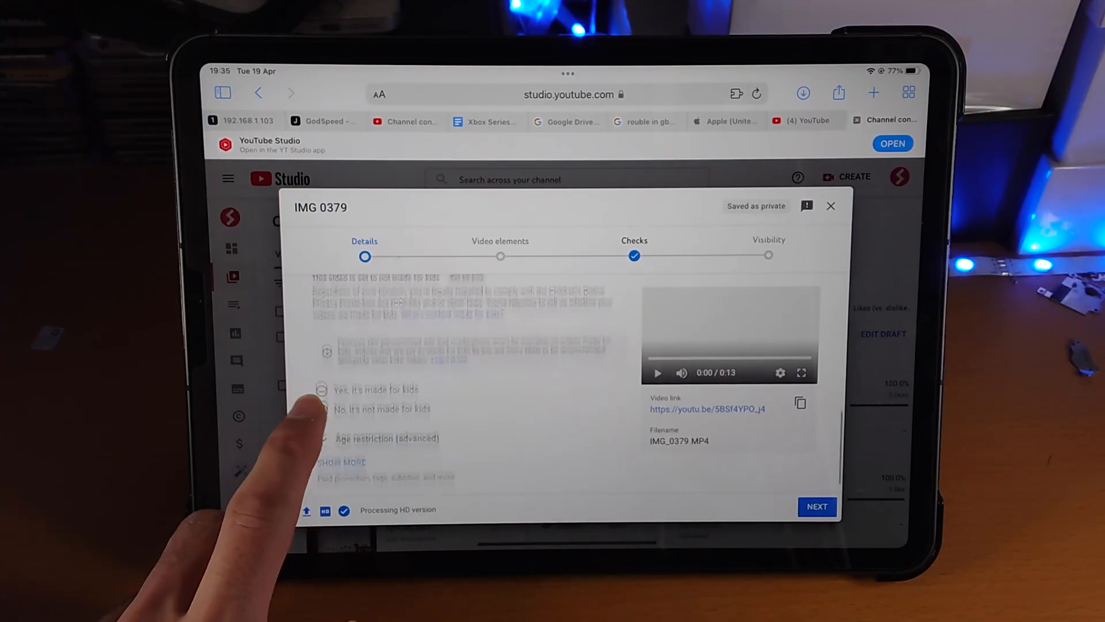
- Expand Age restriction (advanced), review tags and language, and advance to the video elements page
left_click(321, 389)
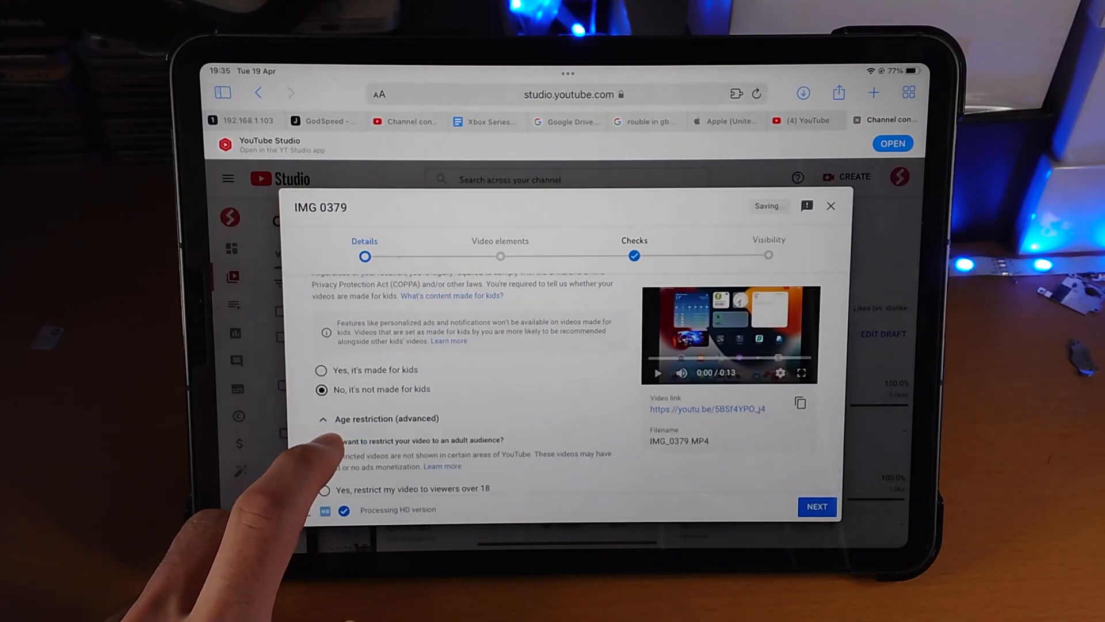
scroll("down", 3)
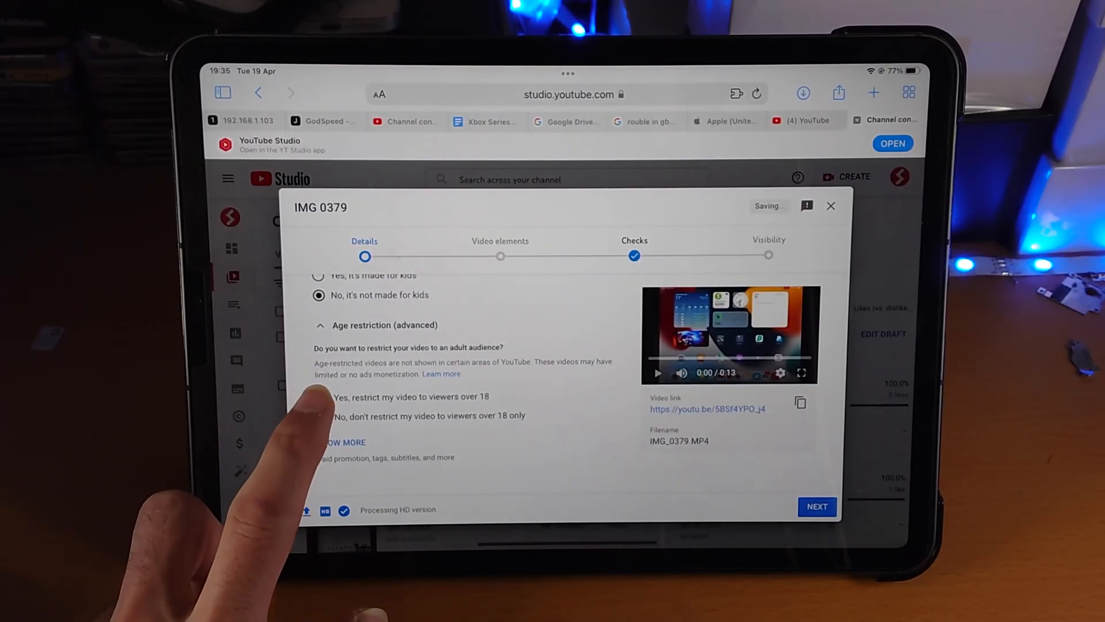
left_click(322, 416)
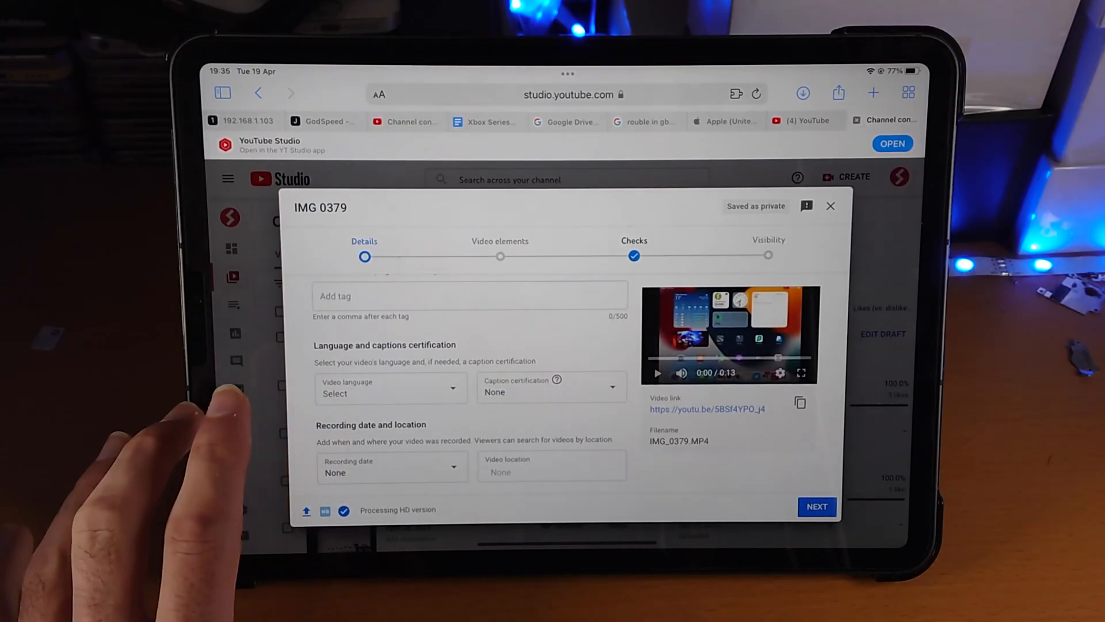
scroll("down", 3)
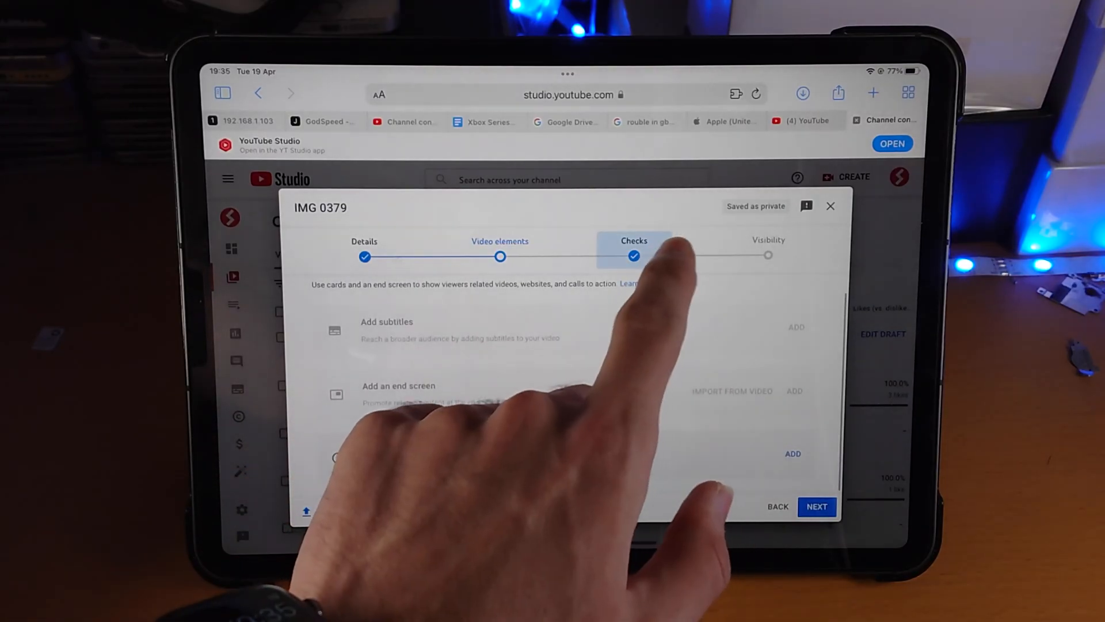
- Pass the Checks step with no copyright issues and continue to Visibility
left_click(633, 250)
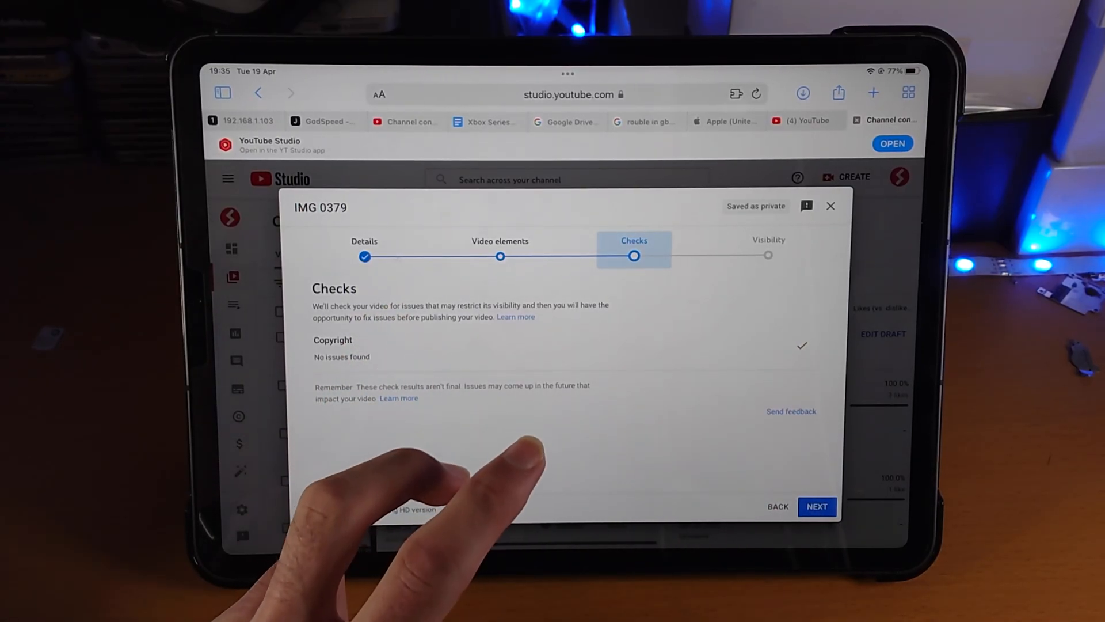
left_click(816, 507)
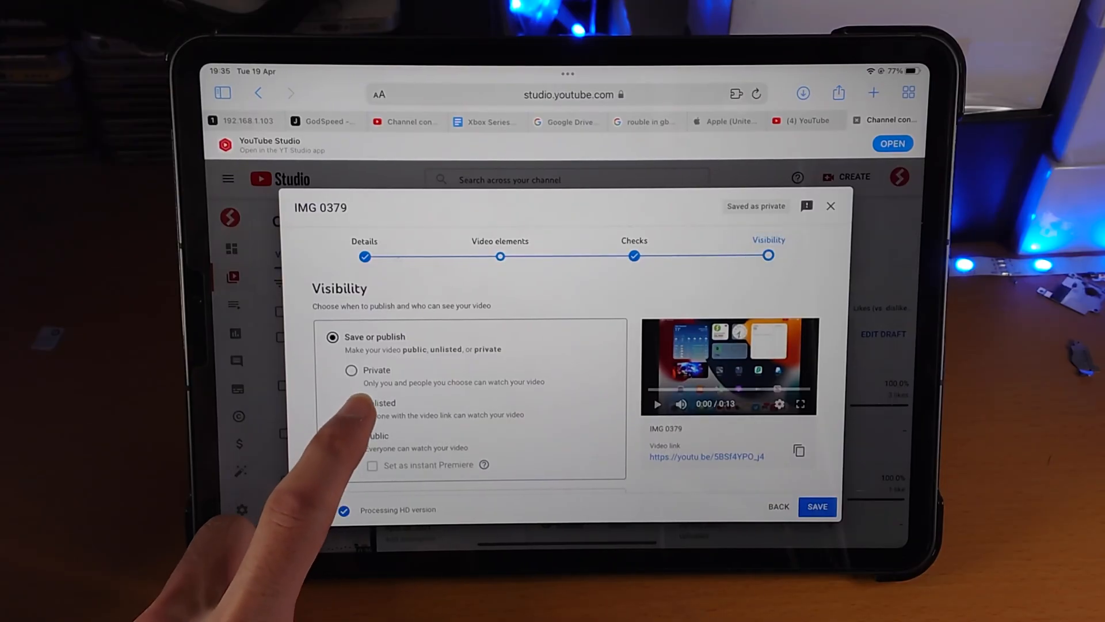
- Save the IMG 0379 upload with Unlisted visibility
left_click(352, 404)
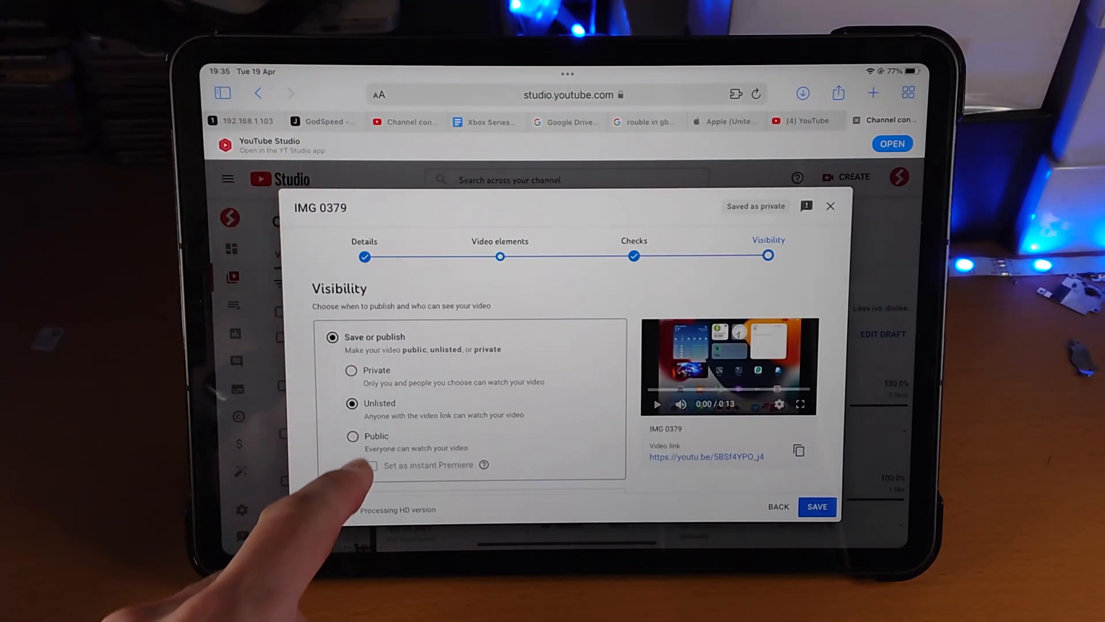
left_click(817, 507)
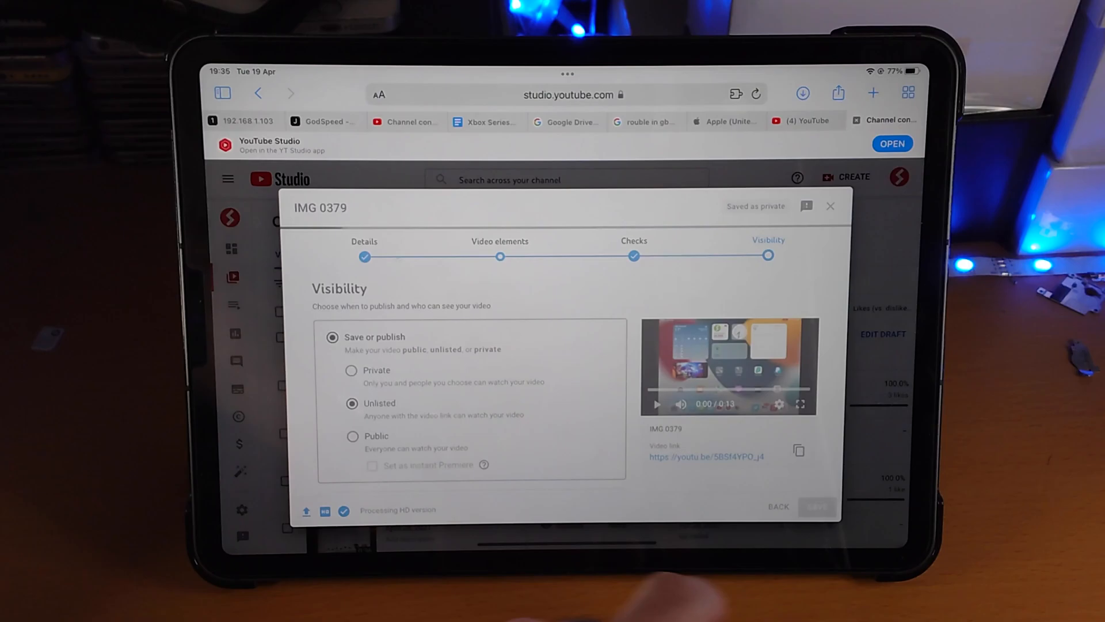
- Switch IMG 0379 to Public from the channel content Visibility dropdown
left_click(816, 507)
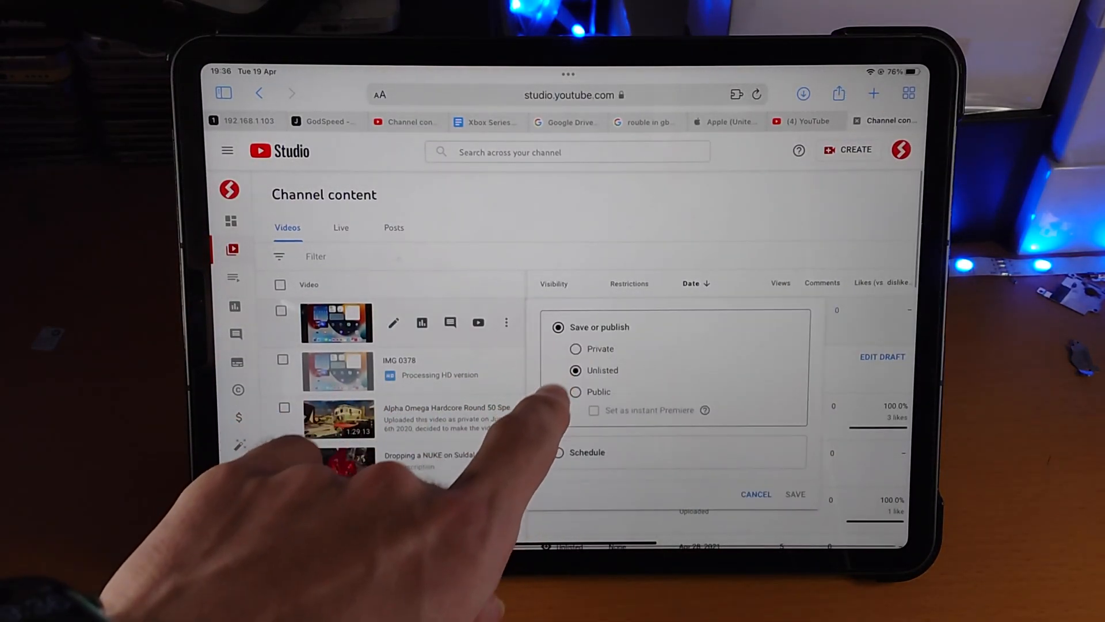
left_click(575, 391)
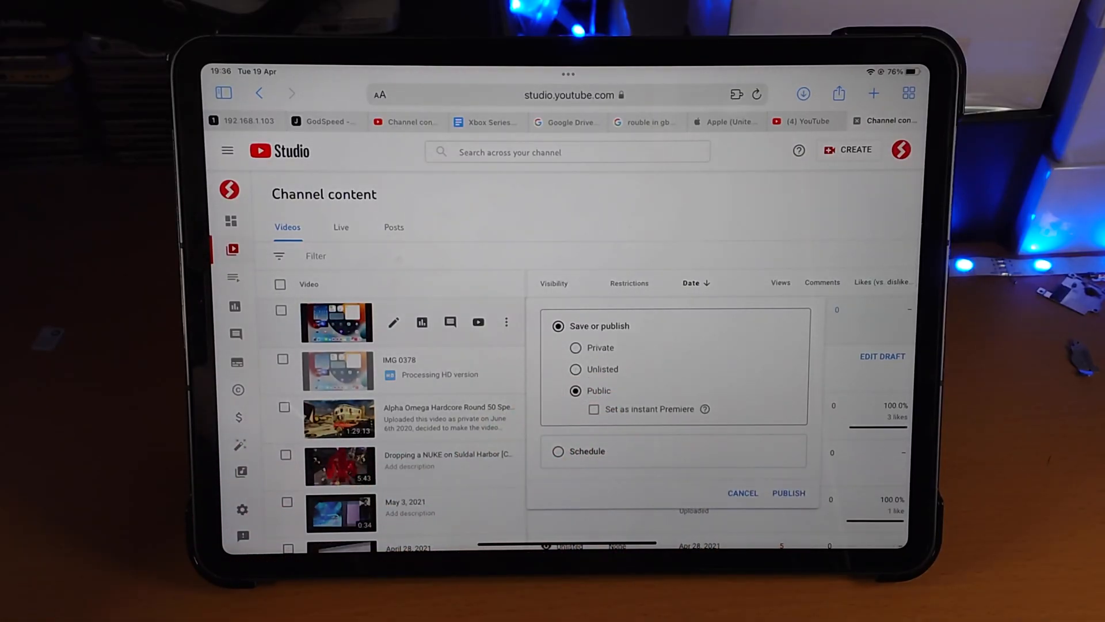